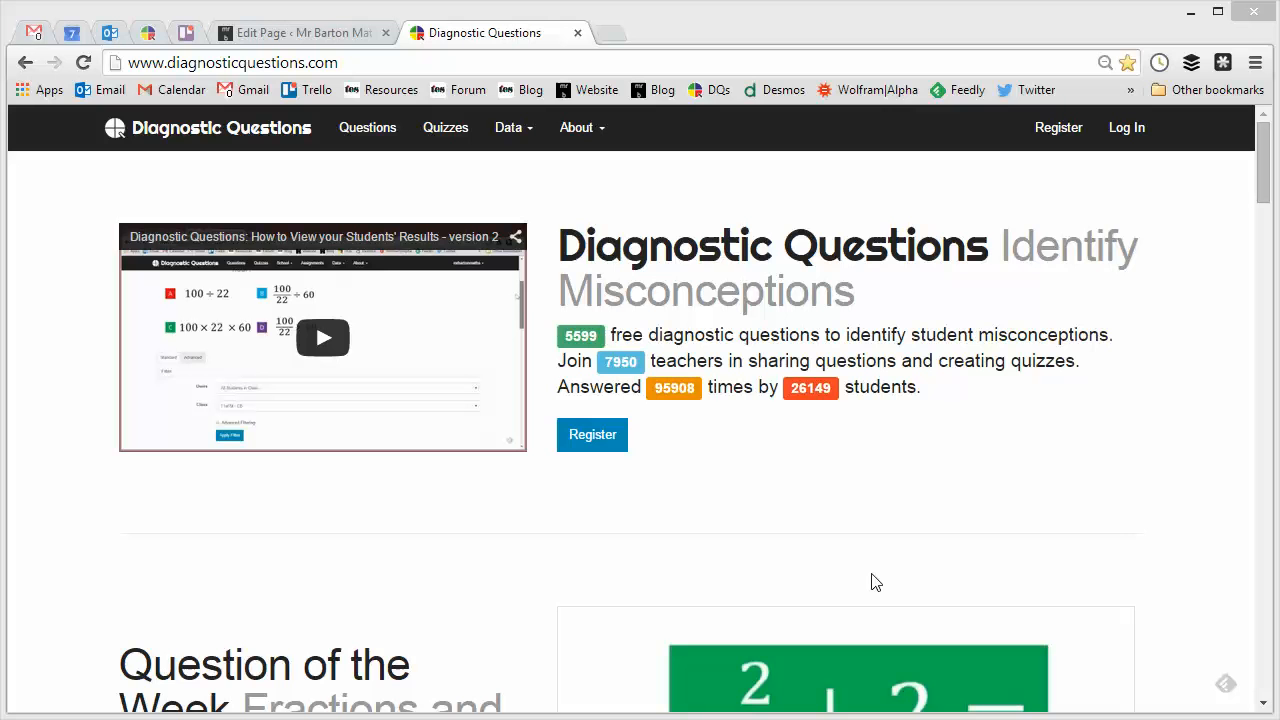
pyautogui.moveTo(760, 180)
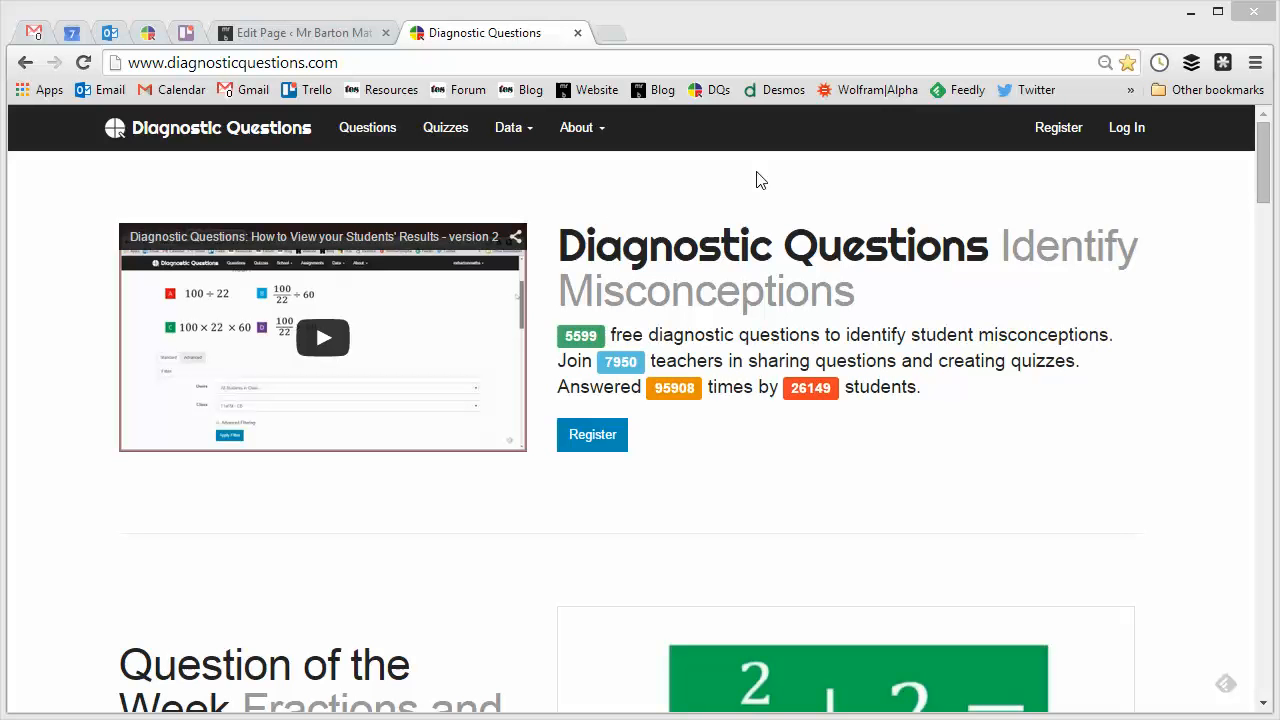
pyautogui.moveTo(536, 232)
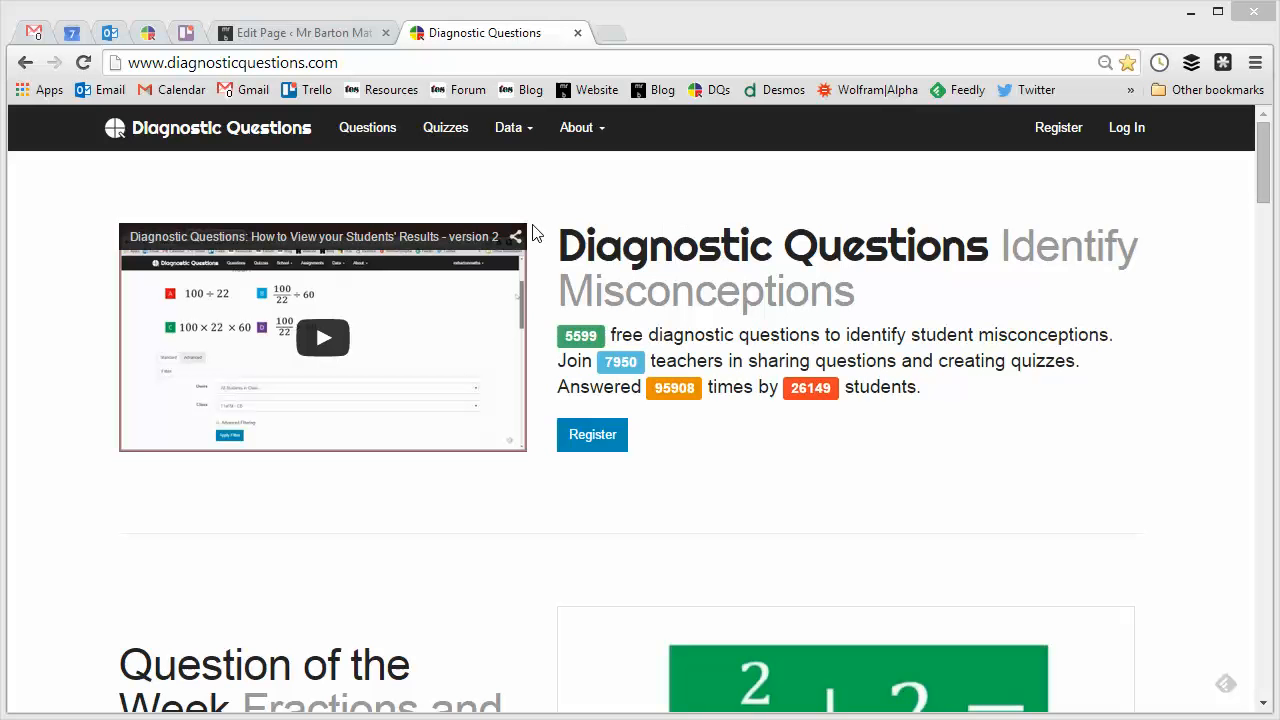
# Step: Expand the Data menu in the top navigation to list Questions, Quizzes and Subjects
pyautogui.click(508, 128)
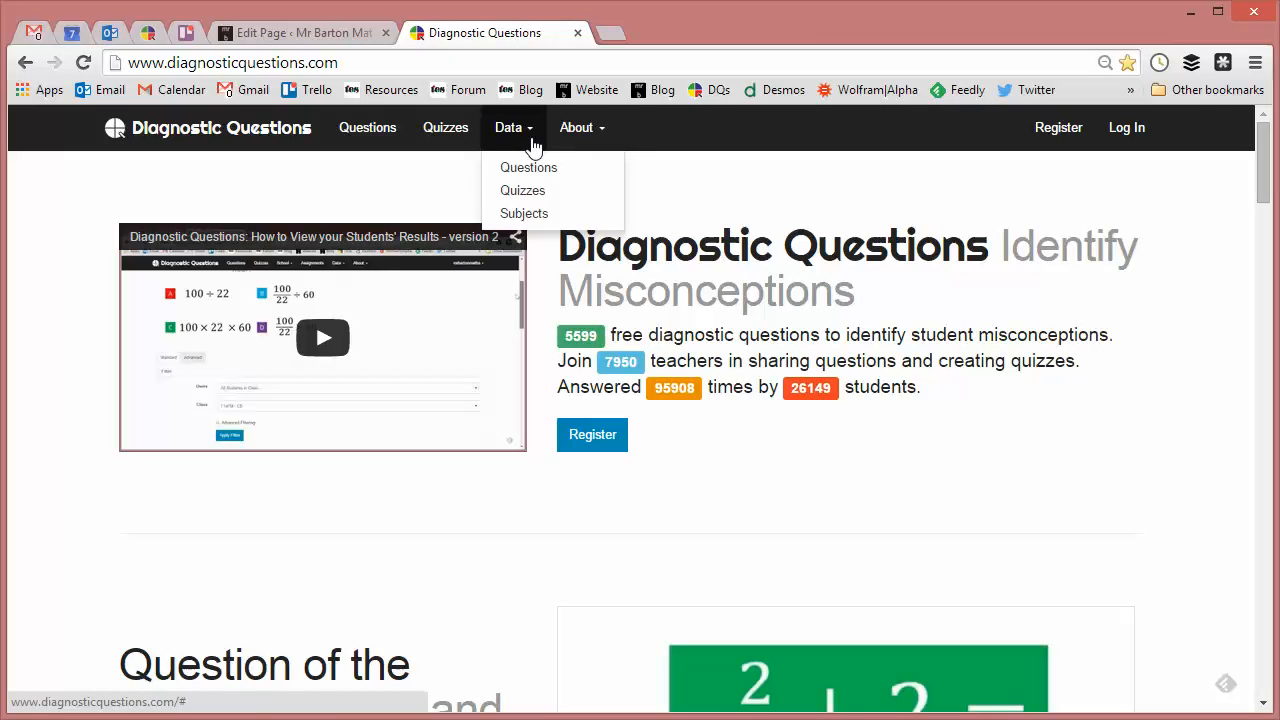
# Step: Go to the Subjects data page and bring the All Users subject bar chart into view
pyautogui.click(524, 212)
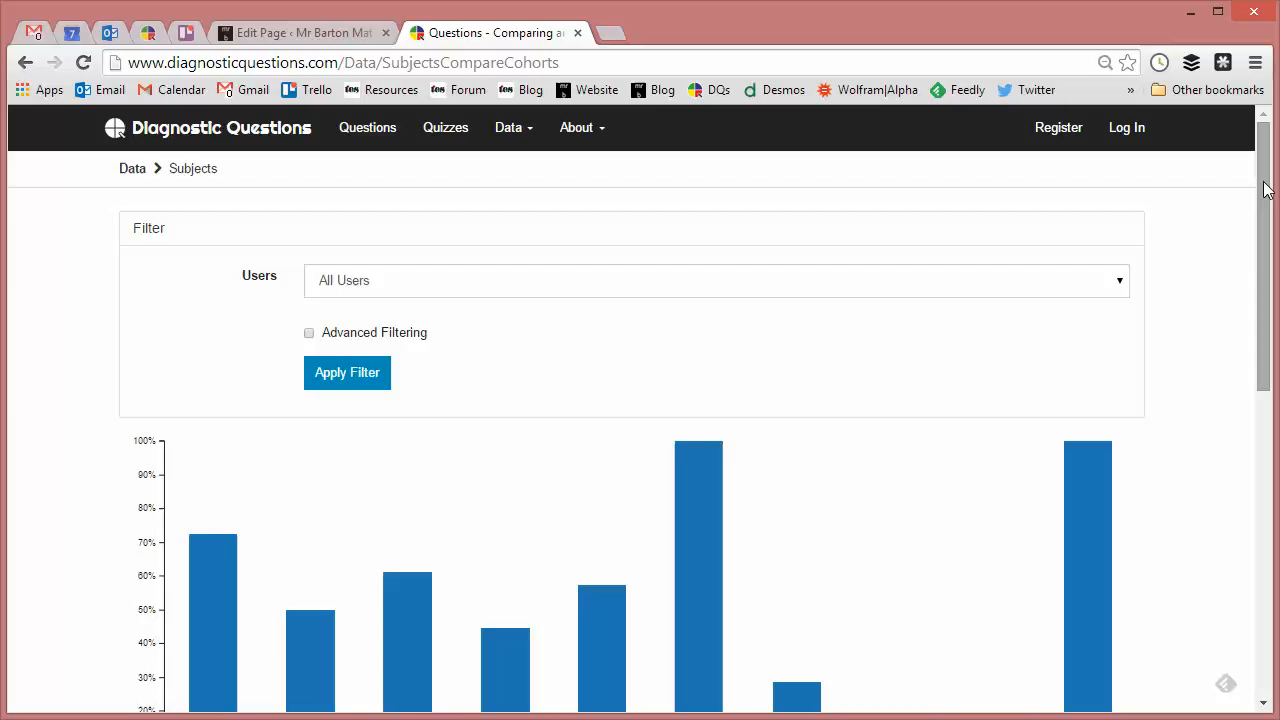
pyautogui.scroll(-3)
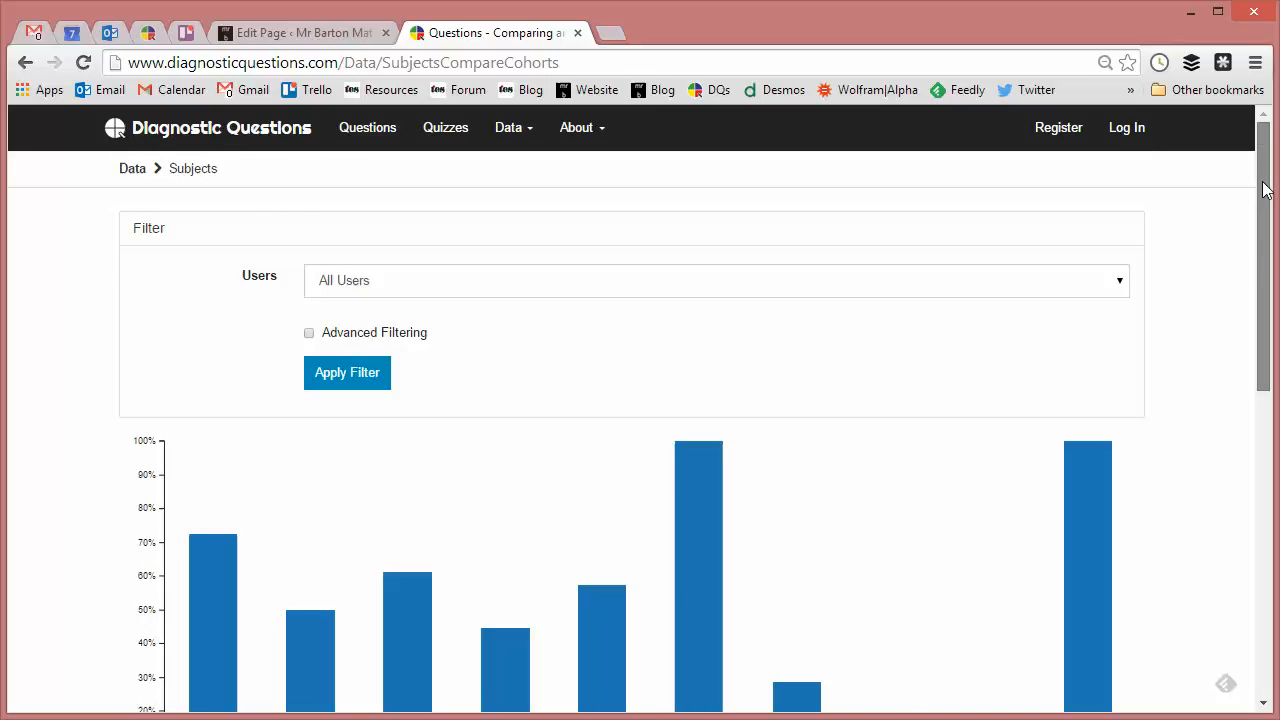
pyautogui.moveTo(296, 366)
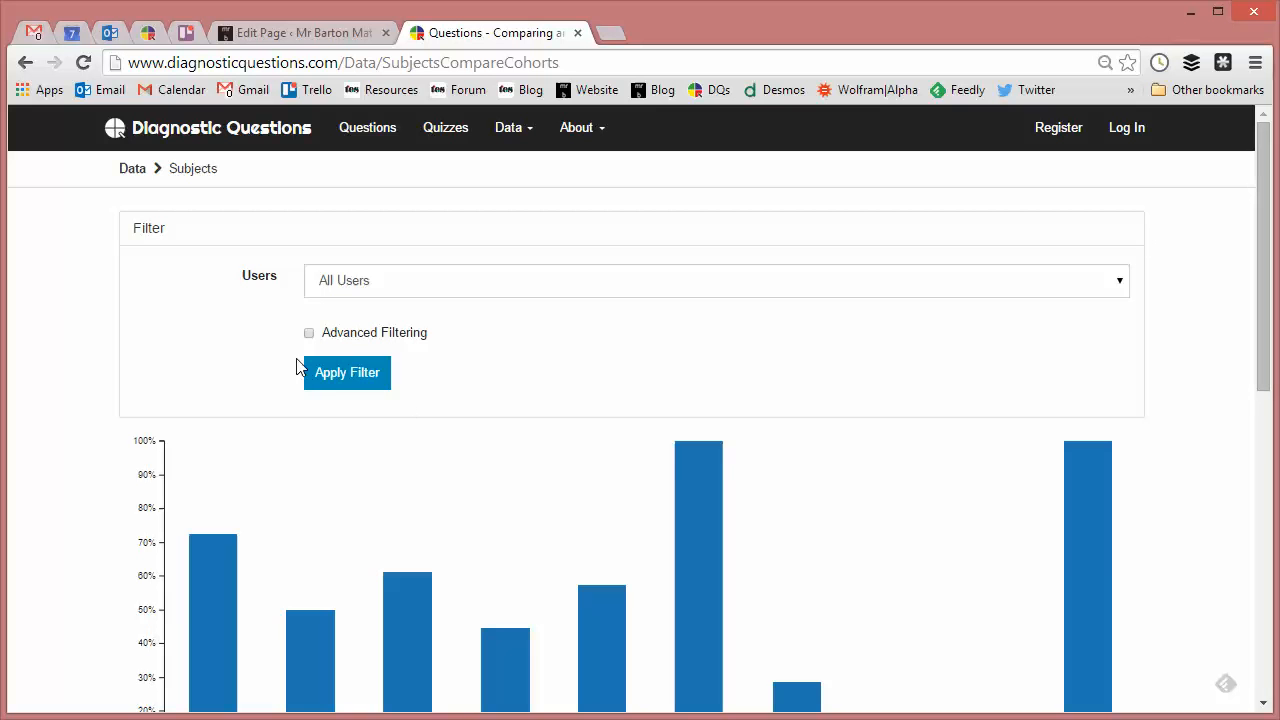
# Step: Enable Advanced Filtering and add Female and Male gender cohorts beside All Users in the chart
pyautogui.click(308, 332)
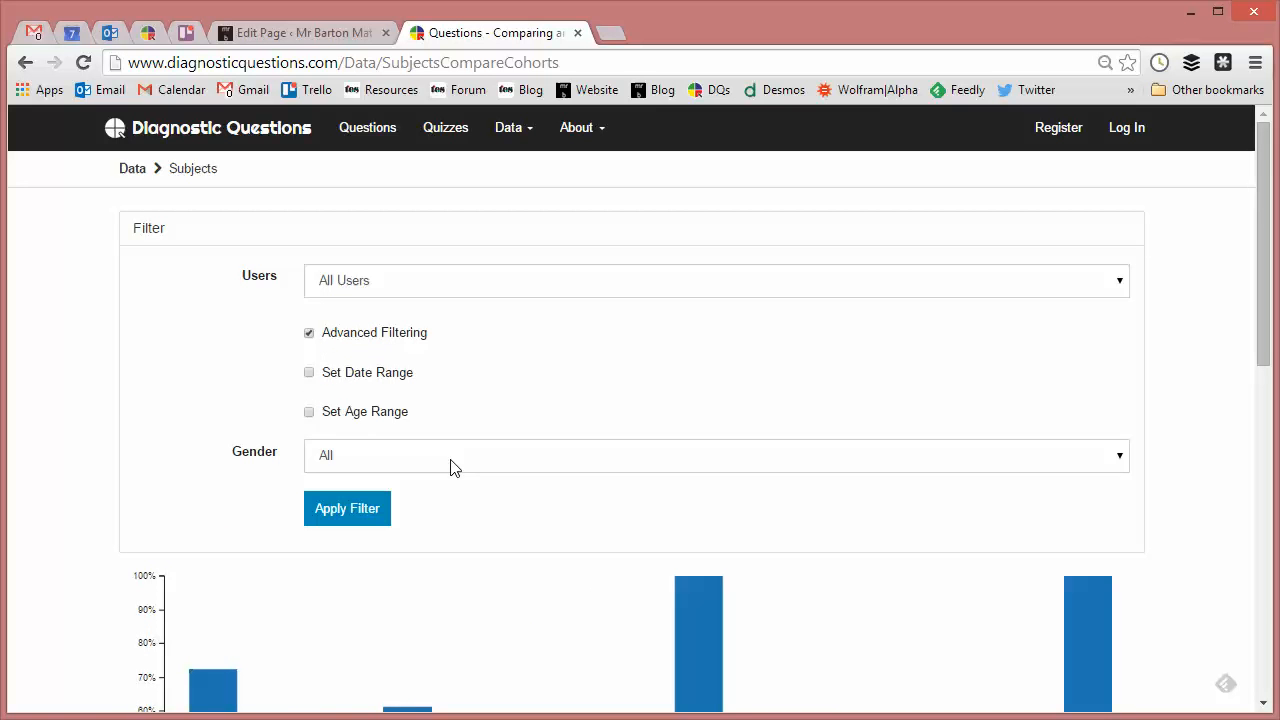
pyautogui.click(716, 456)
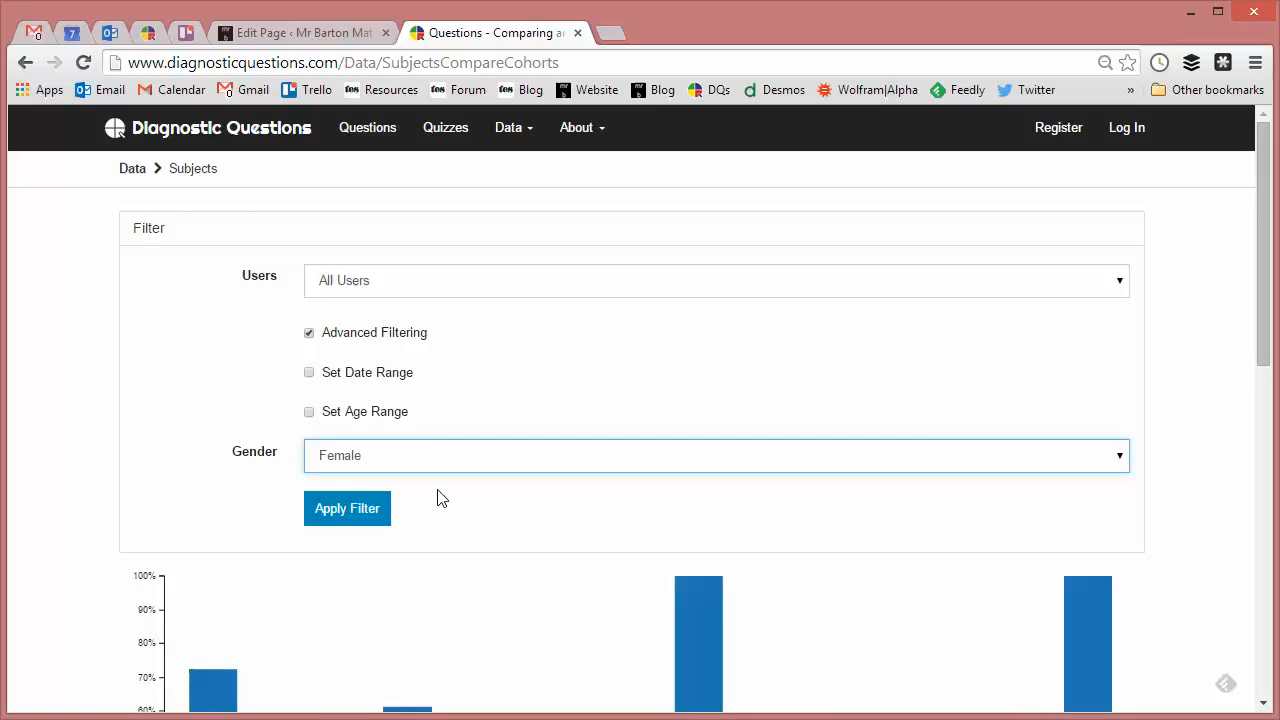
pyautogui.click(716, 456)
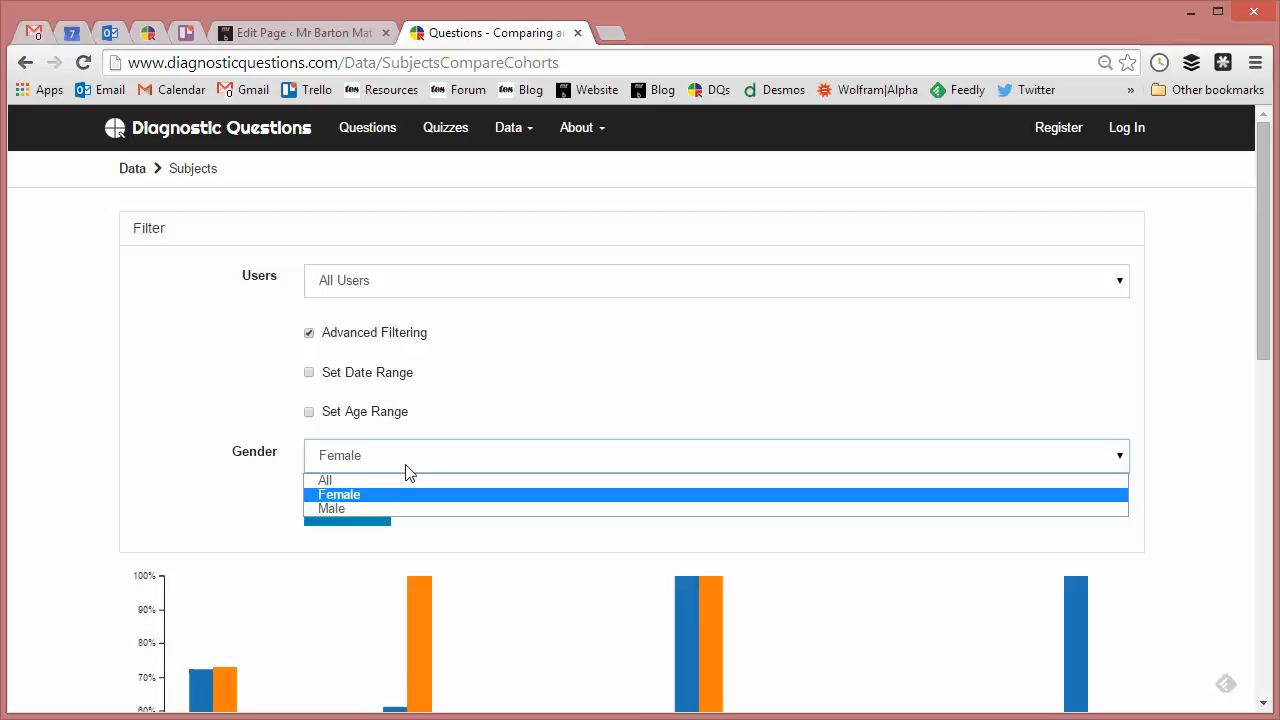
pyautogui.click(332, 508)
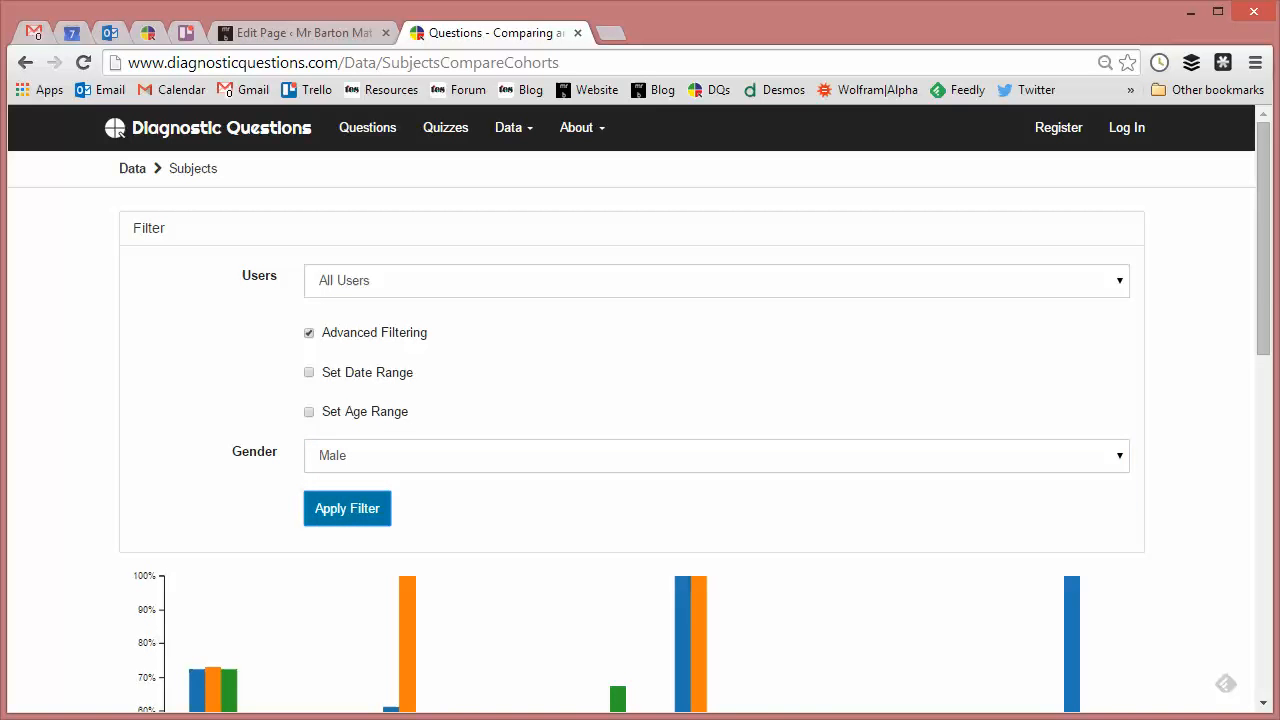
pyautogui.scroll(-3)
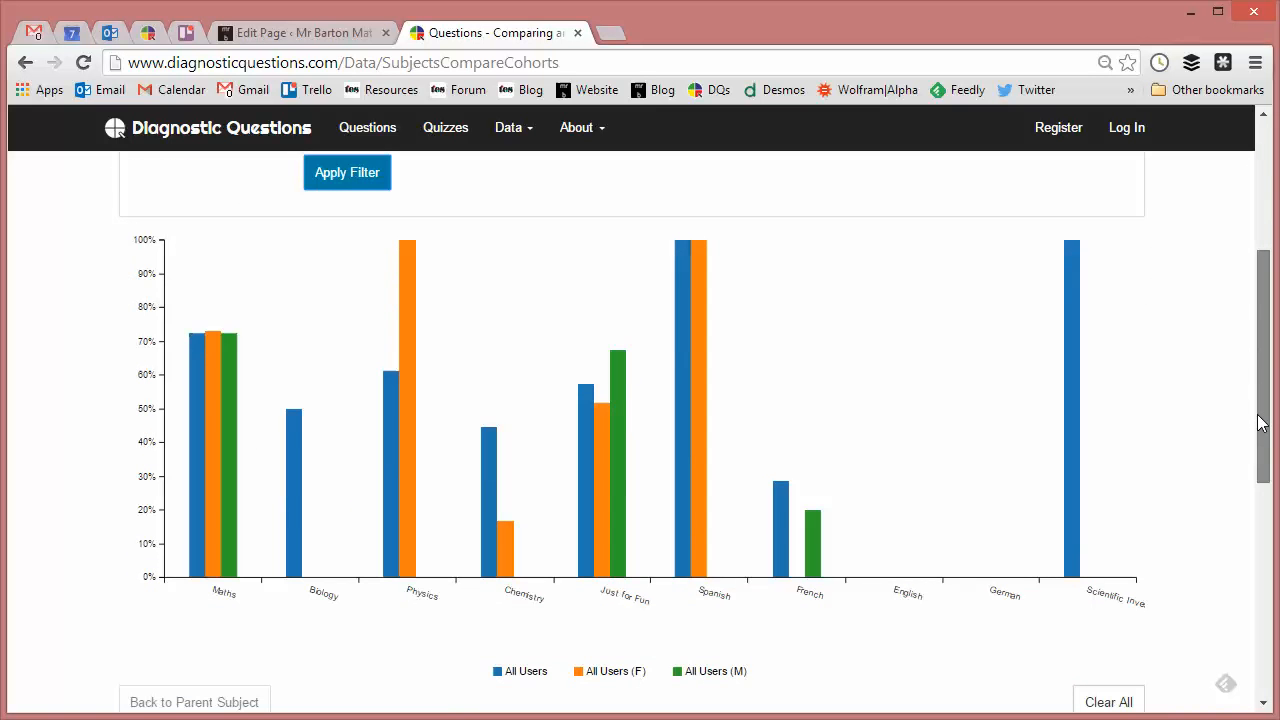
pyautogui.scroll(-3)
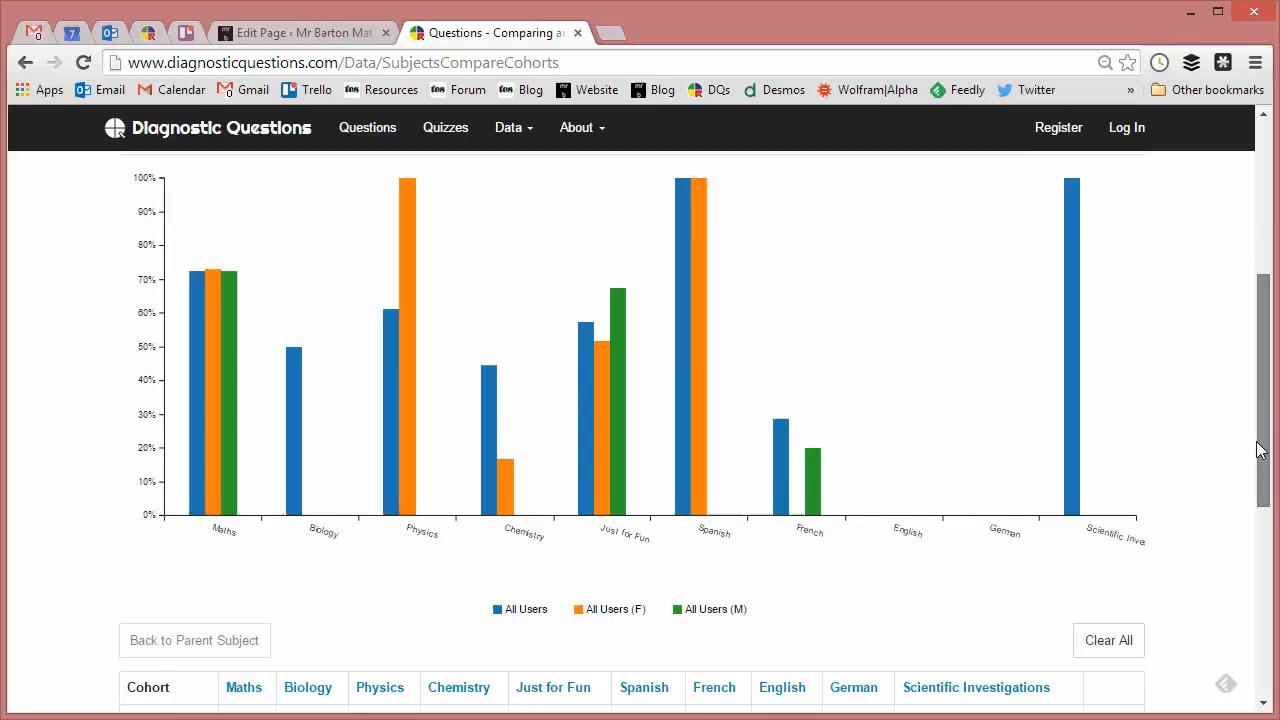
pyautogui.scroll(-3)
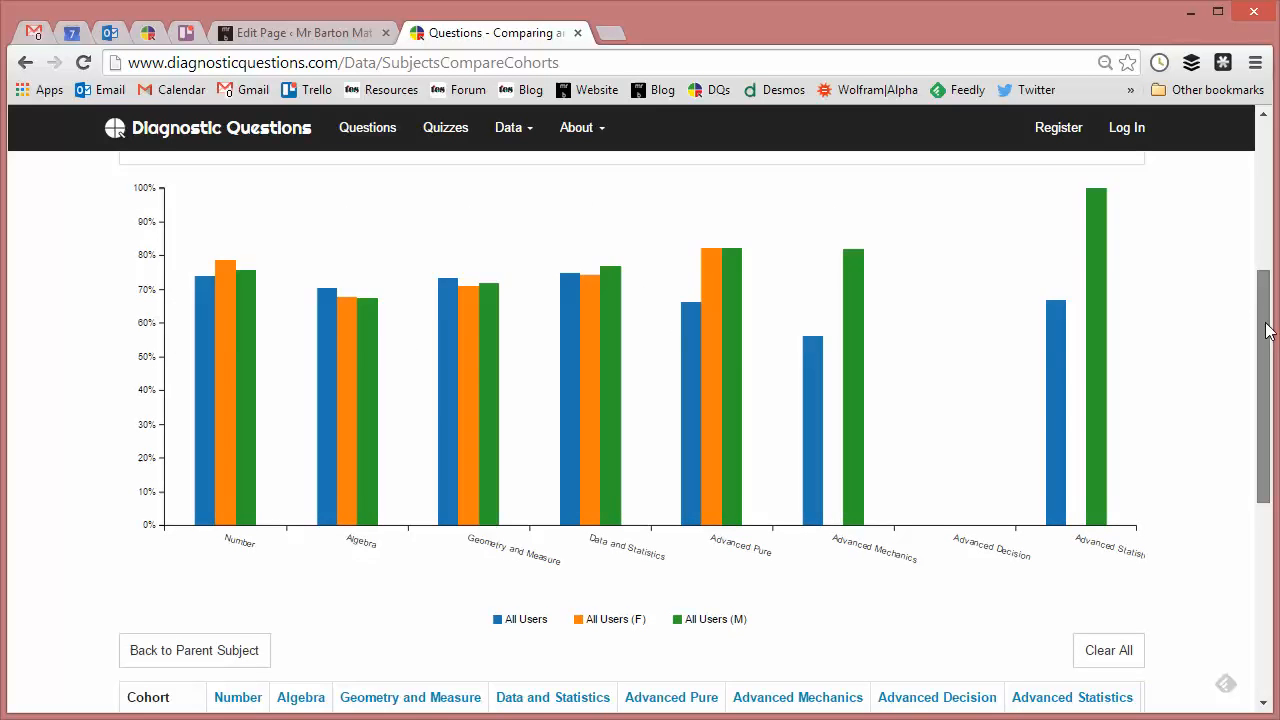
# Step: Scroll down through the Number subtopic chart and cohort percentage table
pyautogui.scroll(-3)
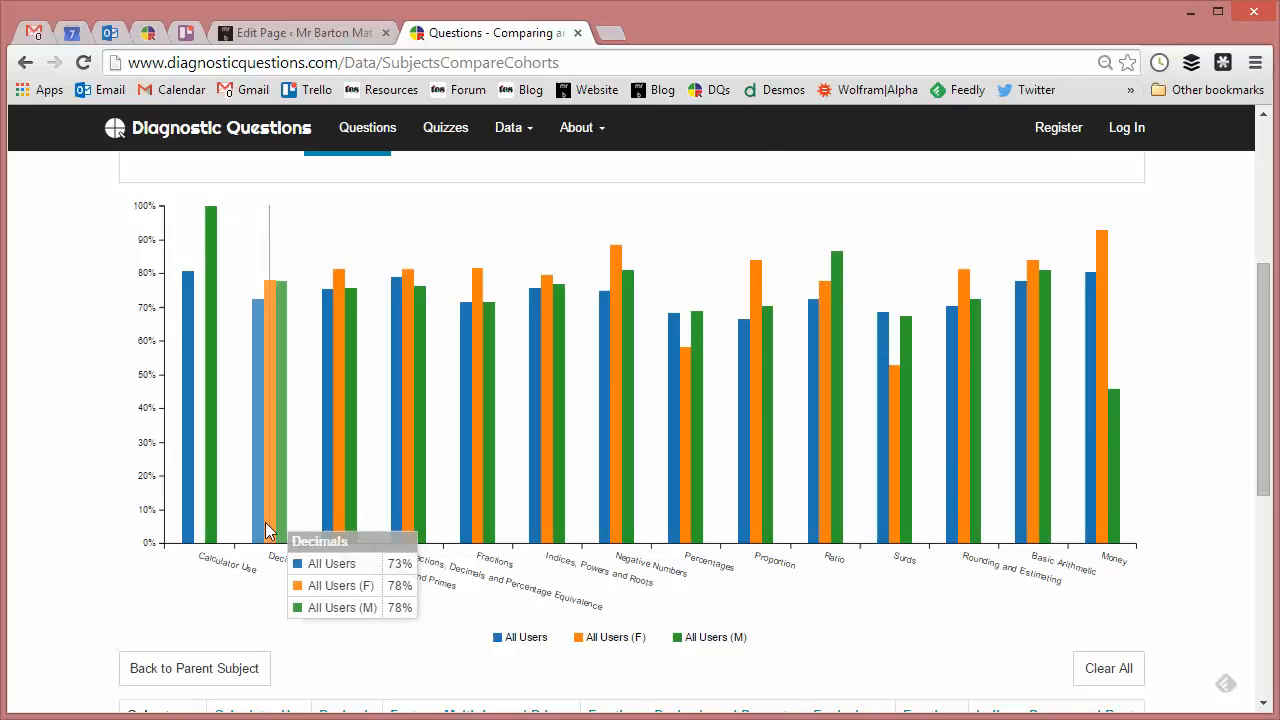
pyautogui.moveTo(656, 516)
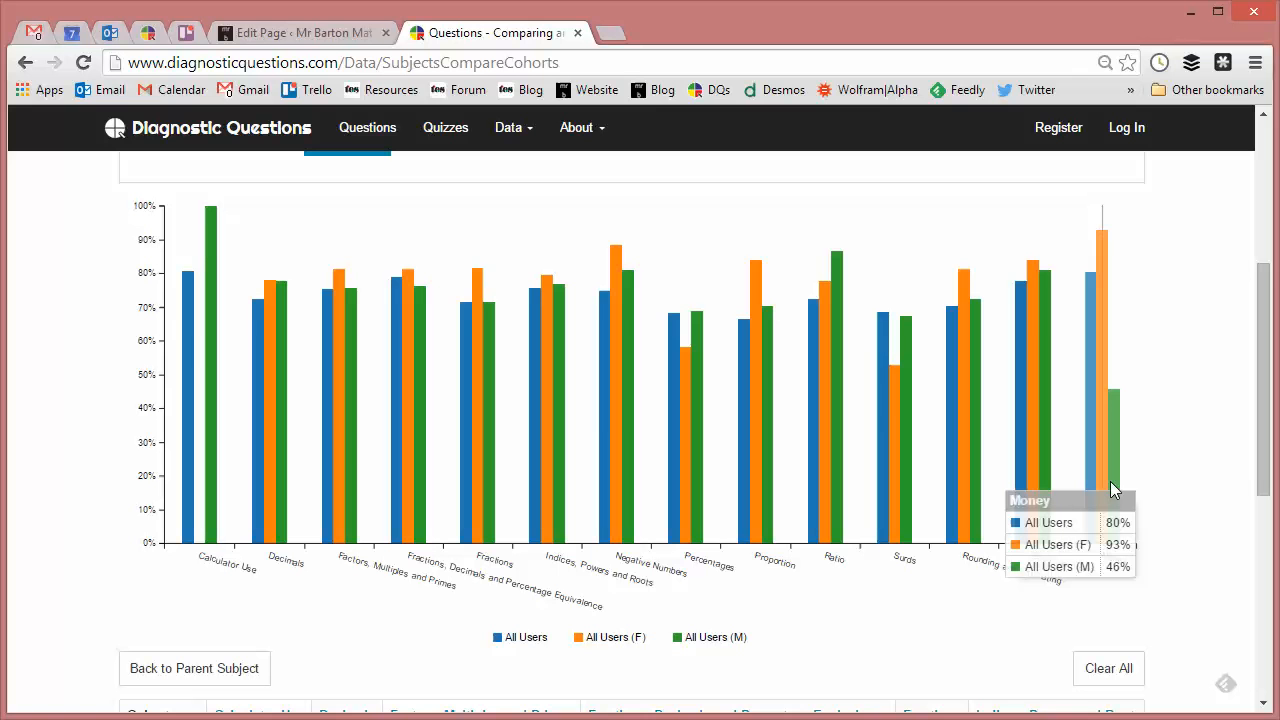
pyautogui.moveTo(1130, 488)
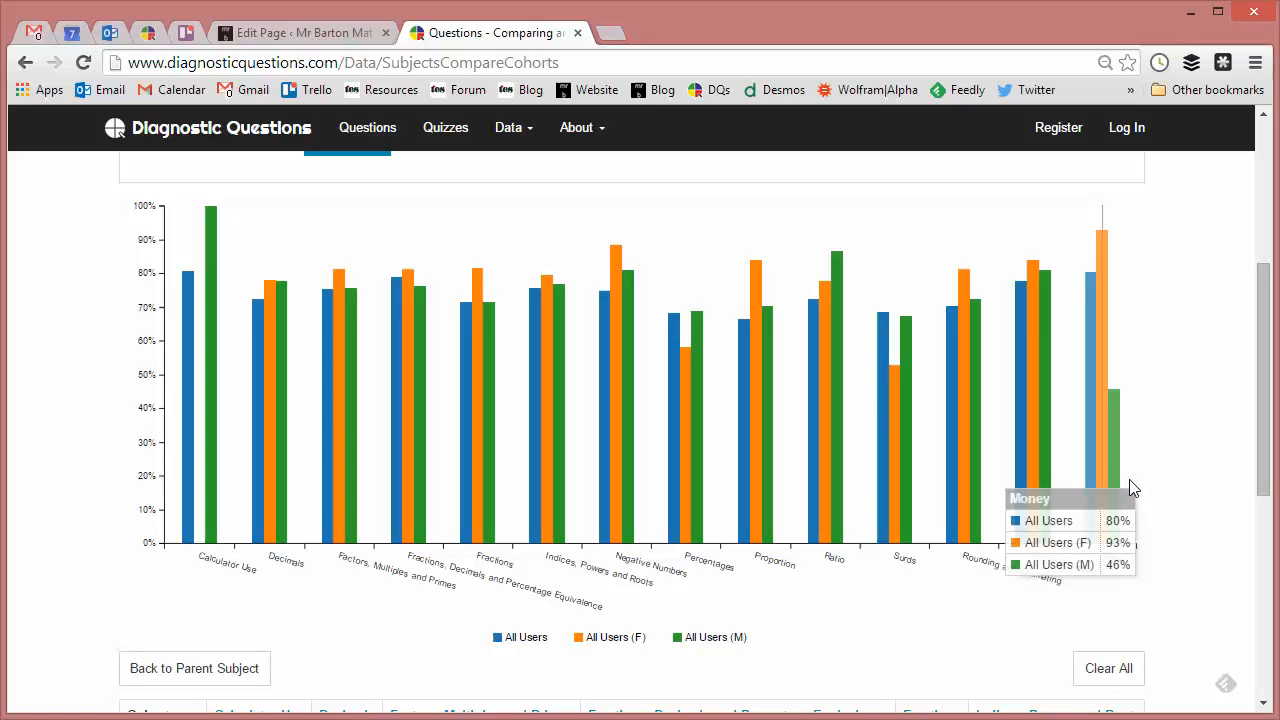
pyautogui.moveTo(1270, 410)
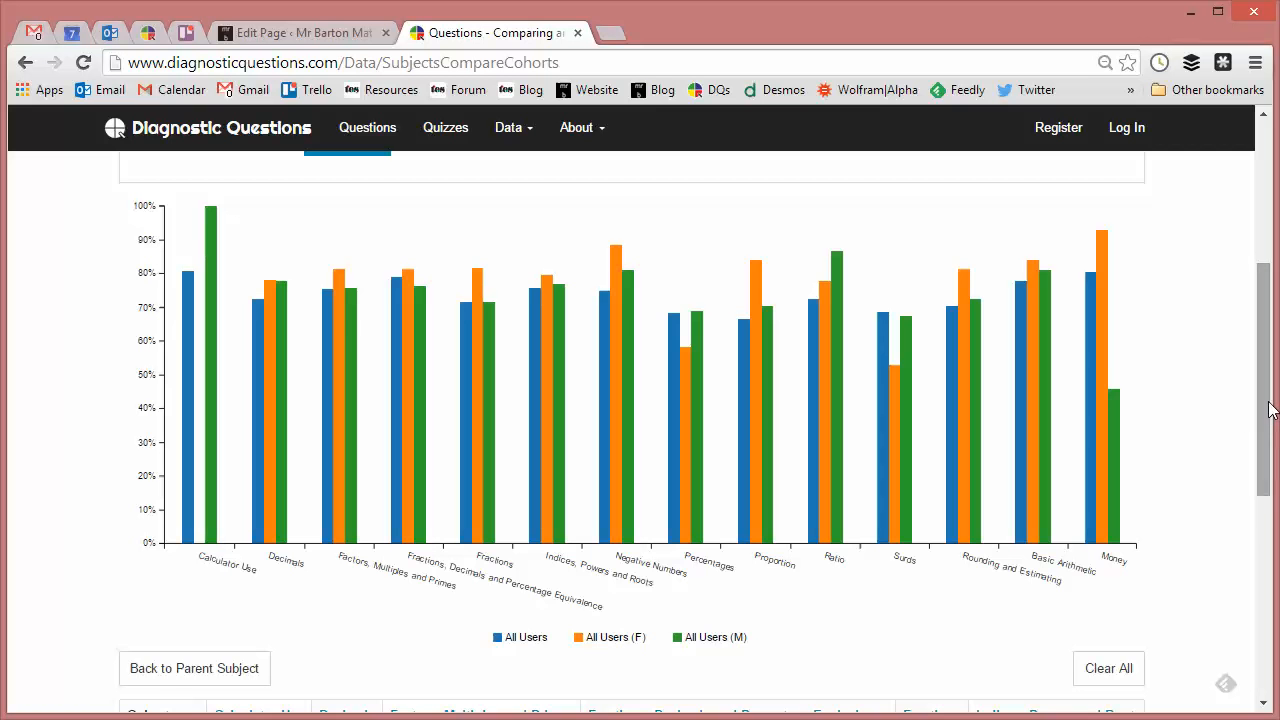
pyautogui.scroll(-3)
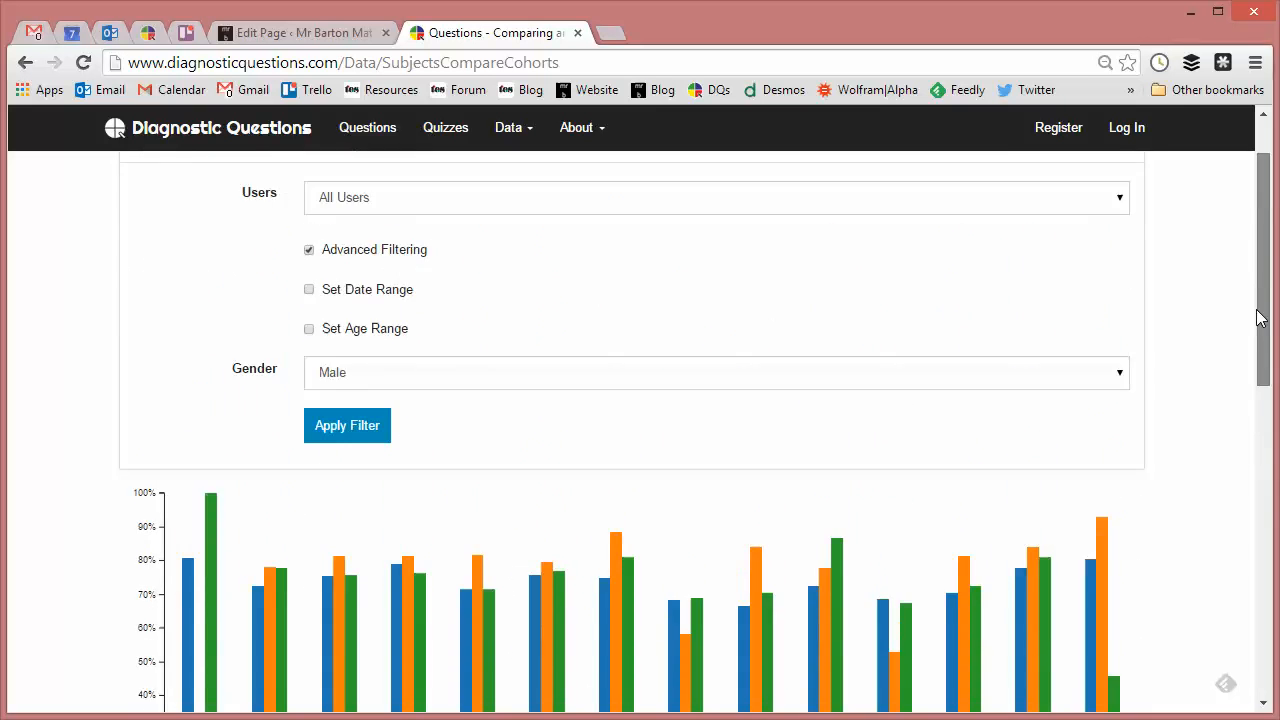
pyautogui.scroll(-3)
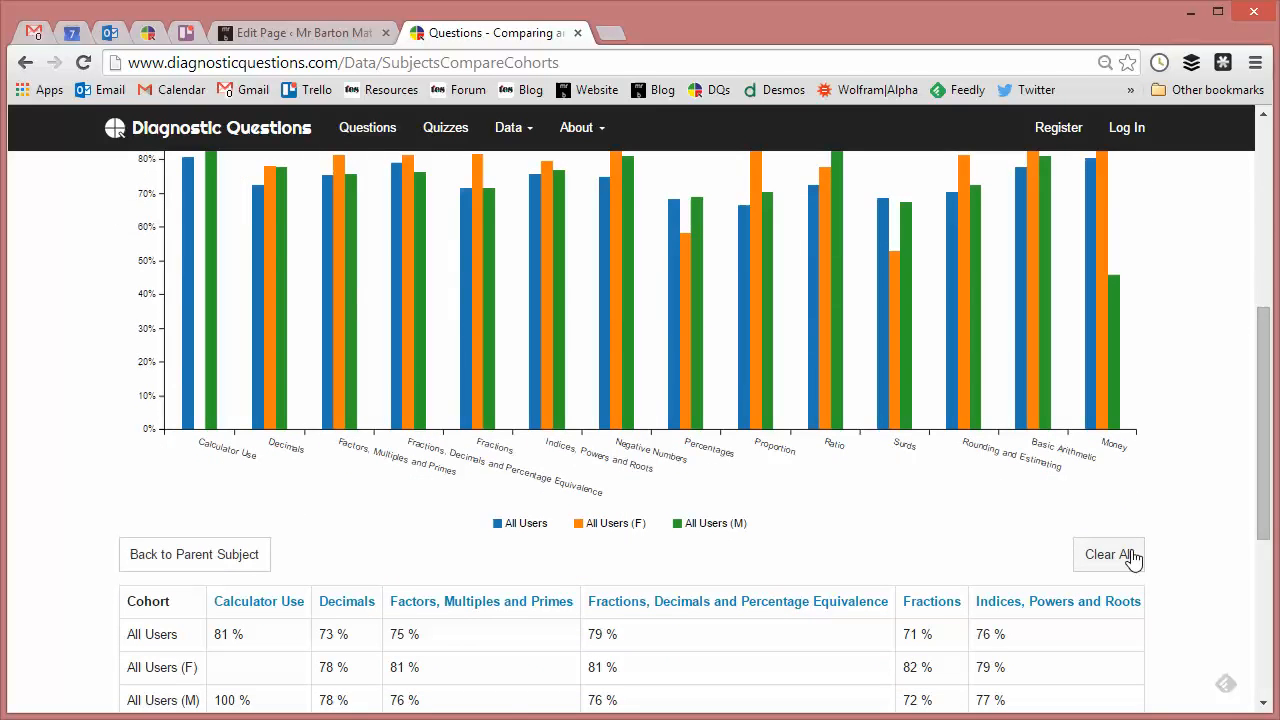
# Step: Clear the cohorts, set Gender back to All and switch Users to 'All Students in Country...'
pyautogui.click(1108, 554)
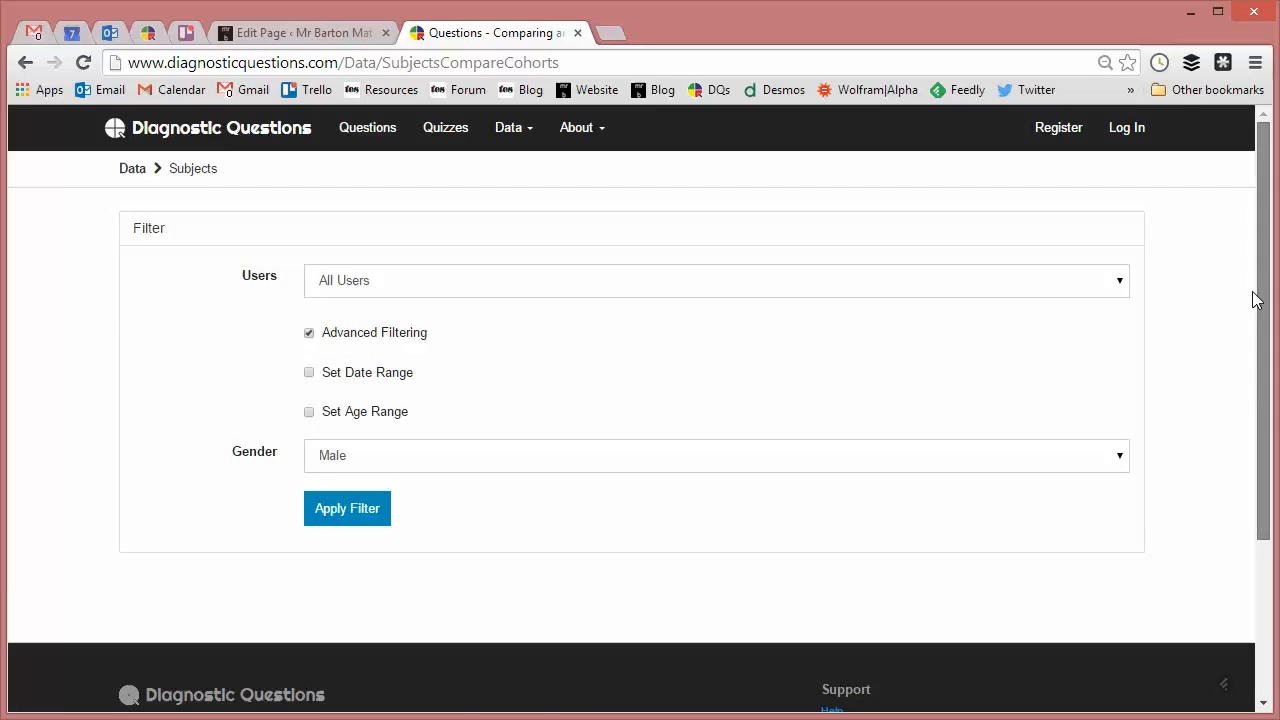
pyautogui.moveTo(1128, 470)
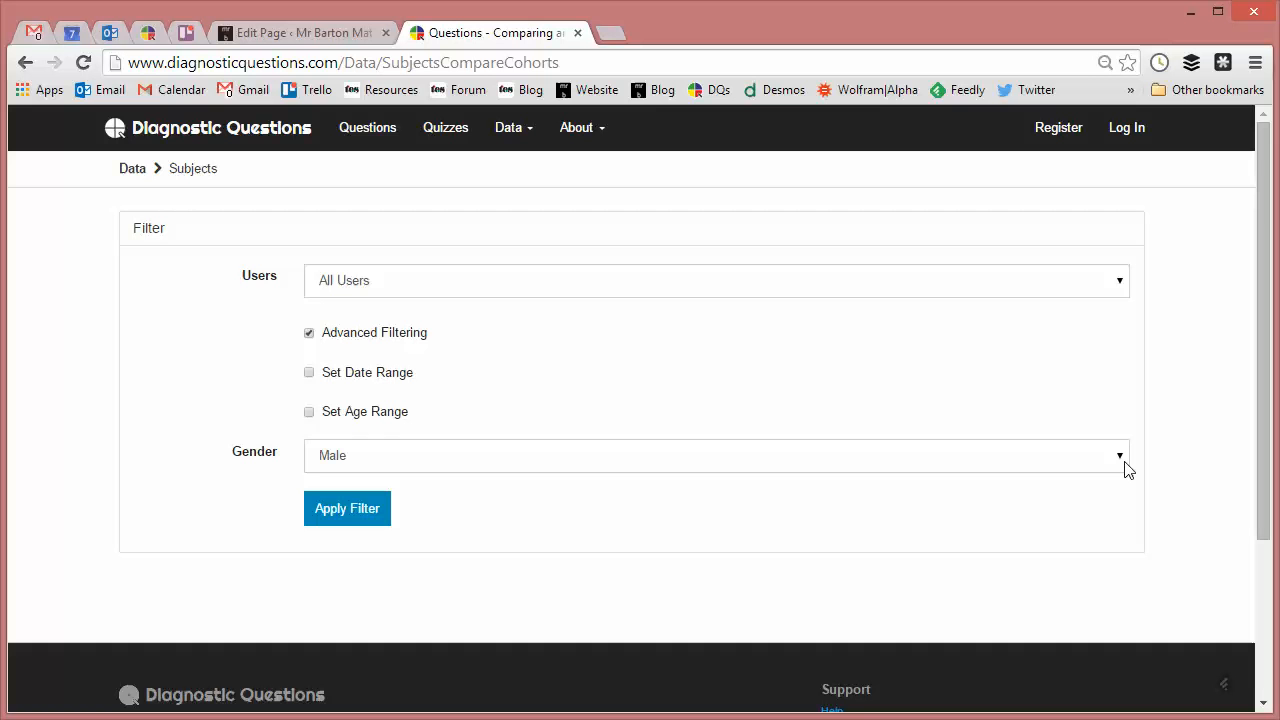
pyautogui.click(716, 456)
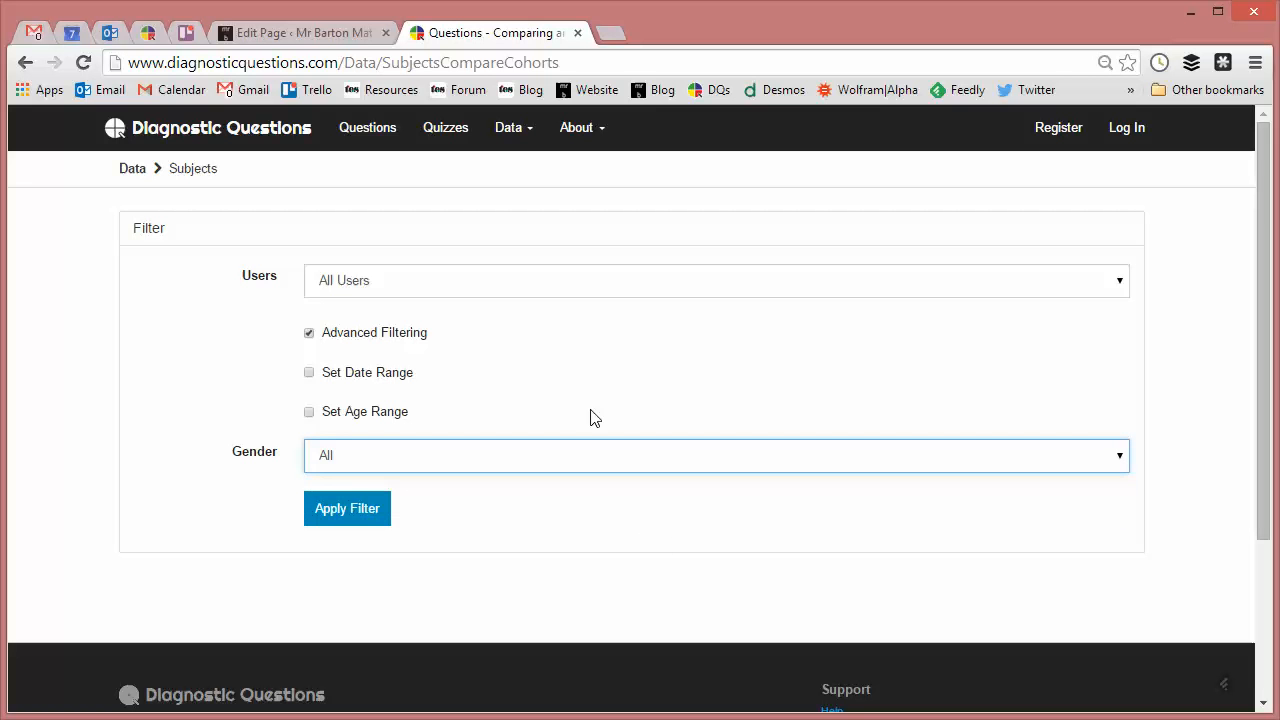
pyautogui.click(716, 280)
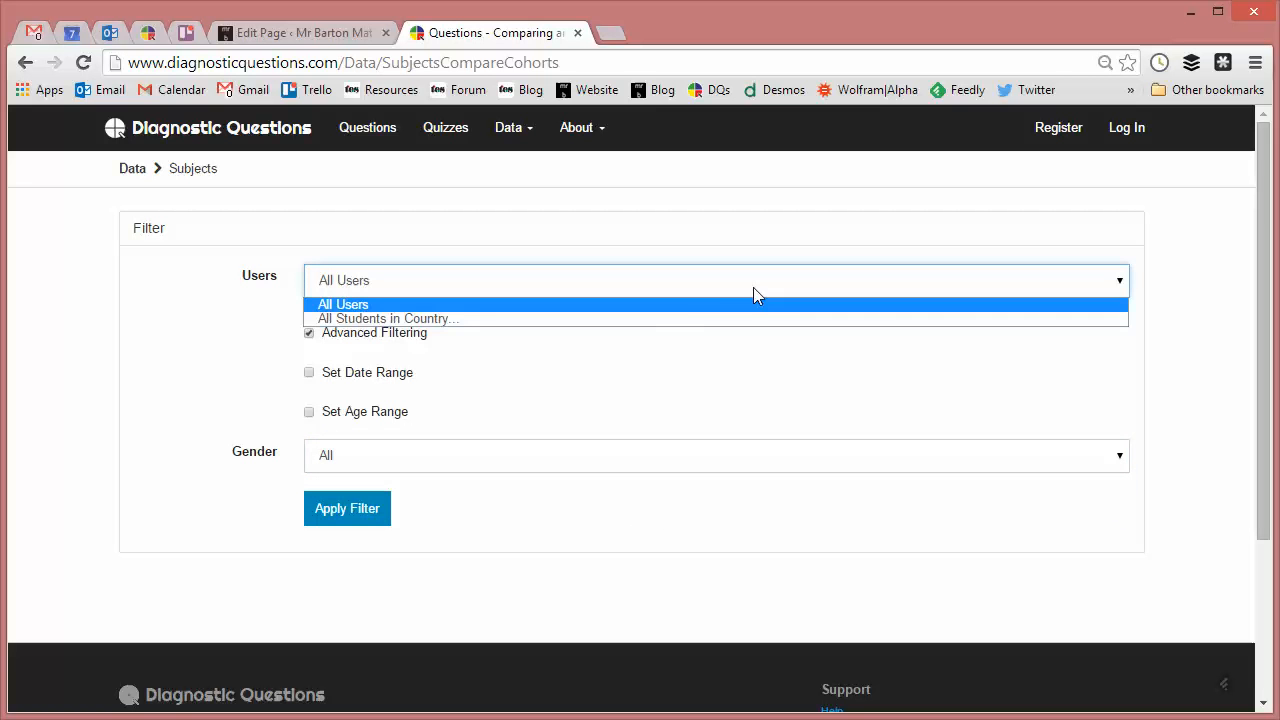
pyautogui.click(388, 318)
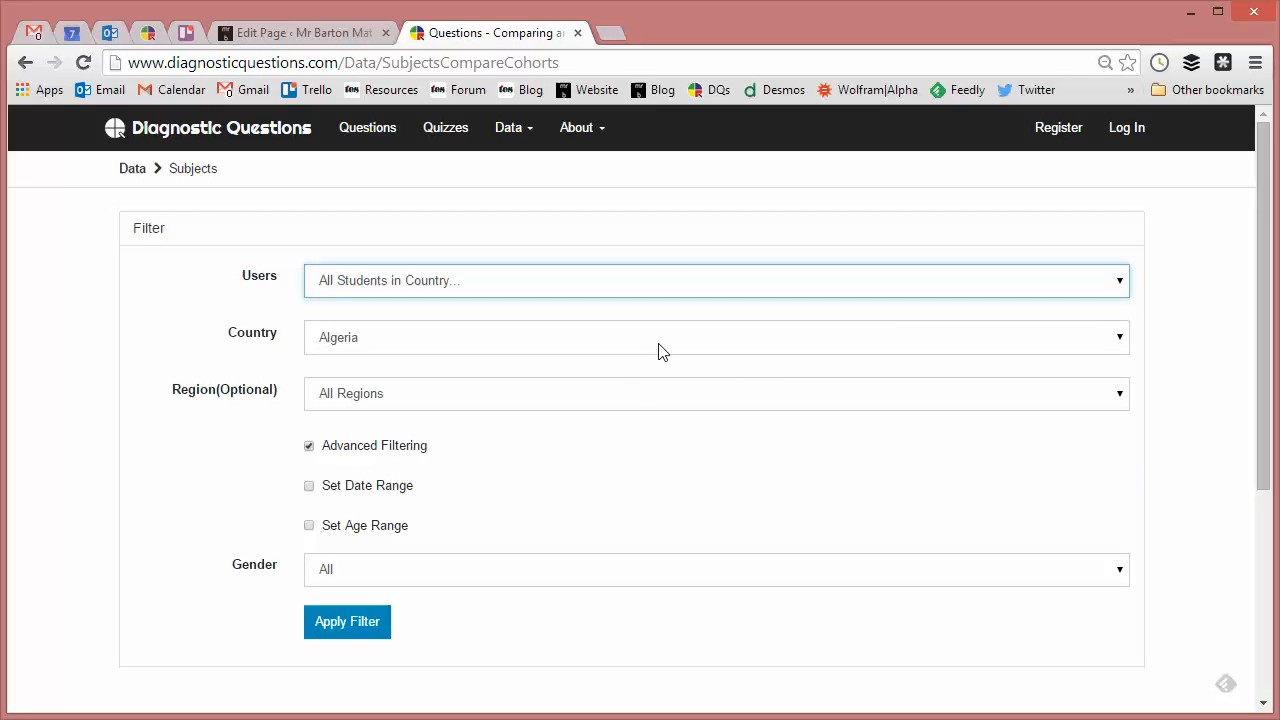
# Step: Set Country to United Kingdom and Region to Lancashire to add that cohort to the chart
pyautogui.click(716, 336)
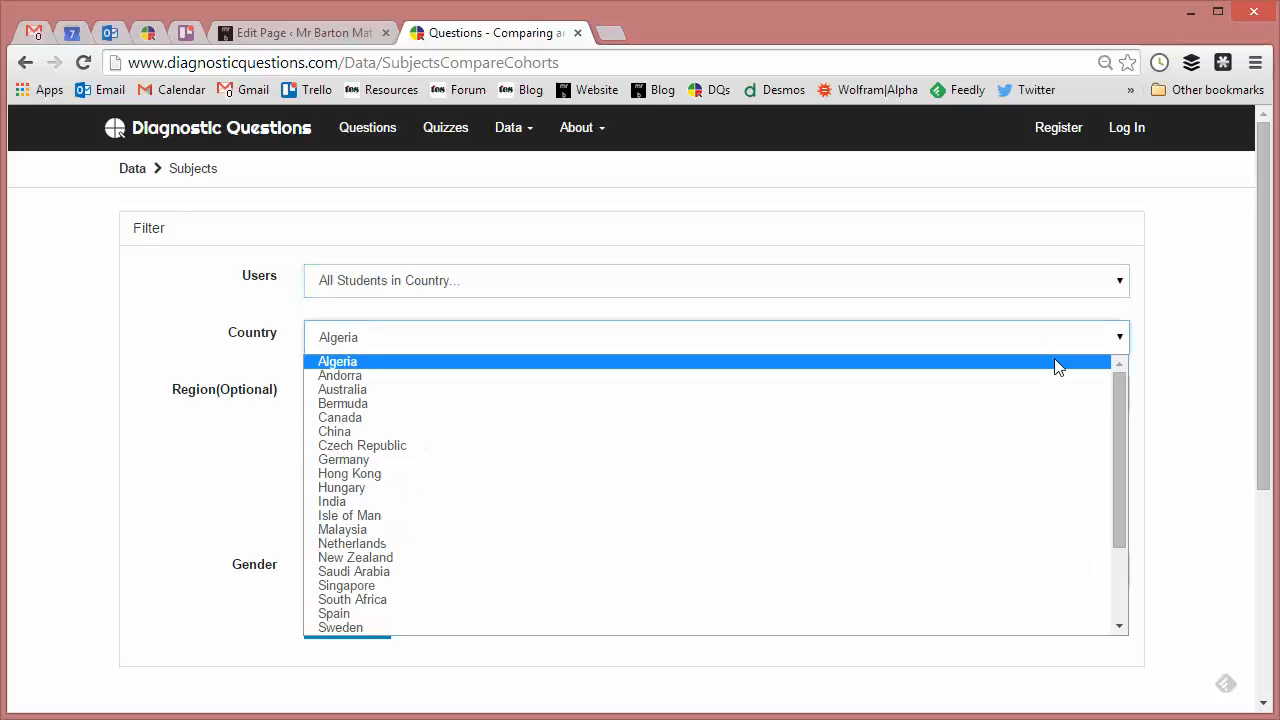
pyautogui.moveTo(342, 388)
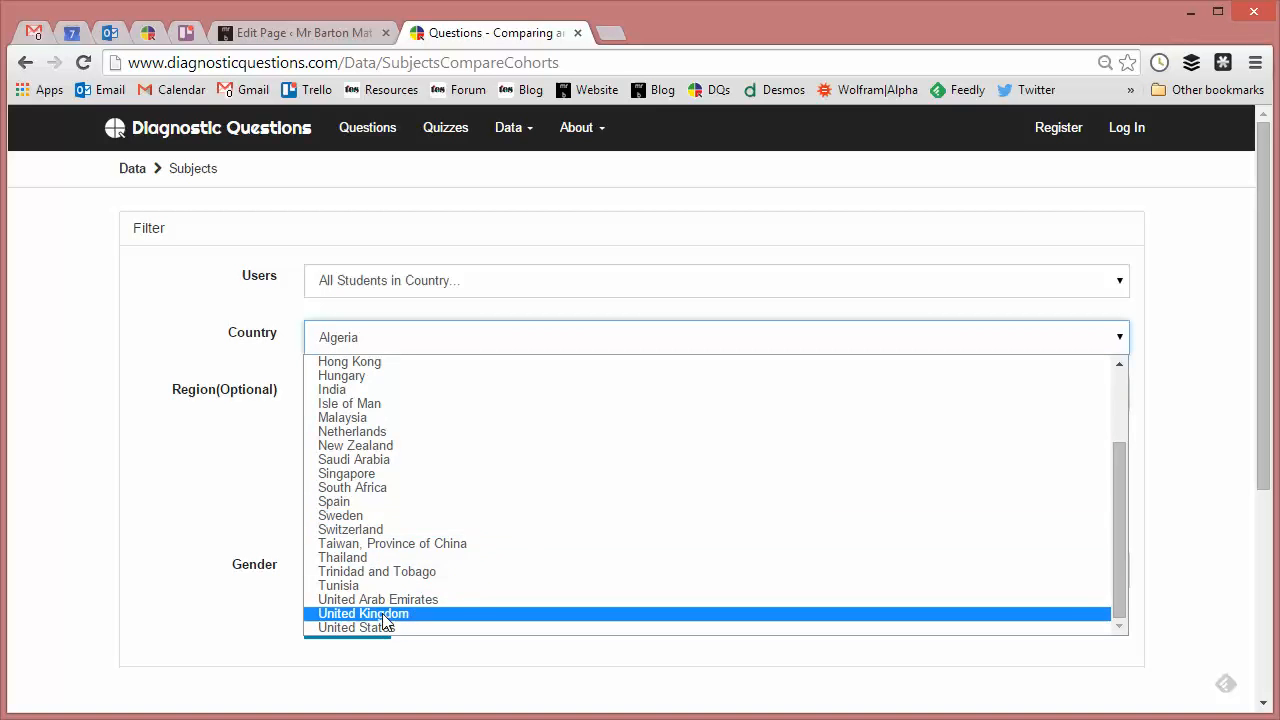
pyautogui.click(364, 612)
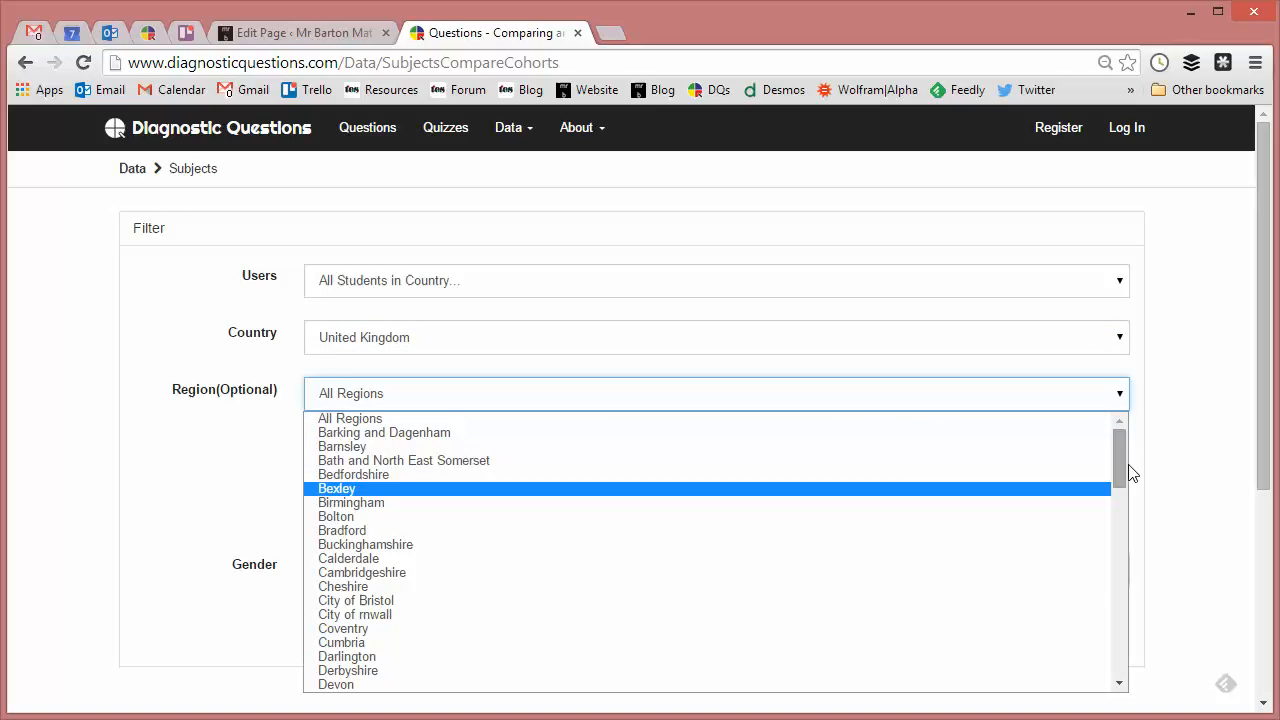
pyautogui.scroll(-3)
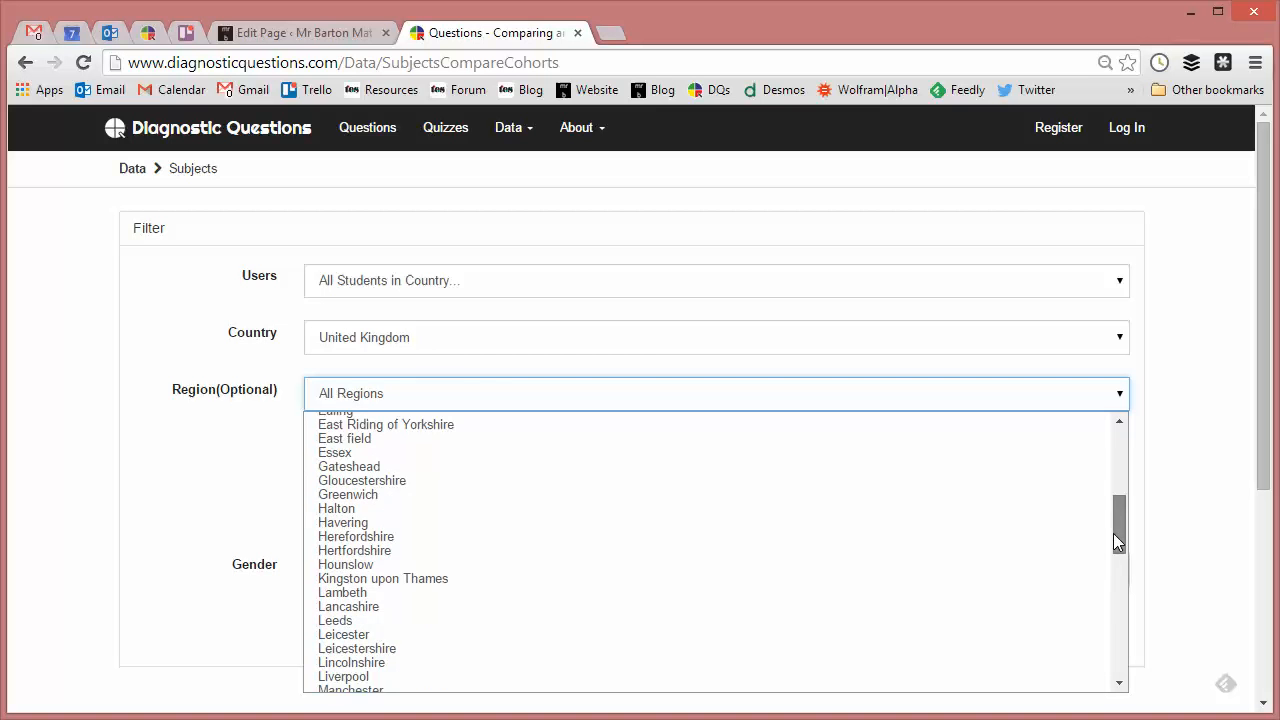
pyautogui.click(348, 602)
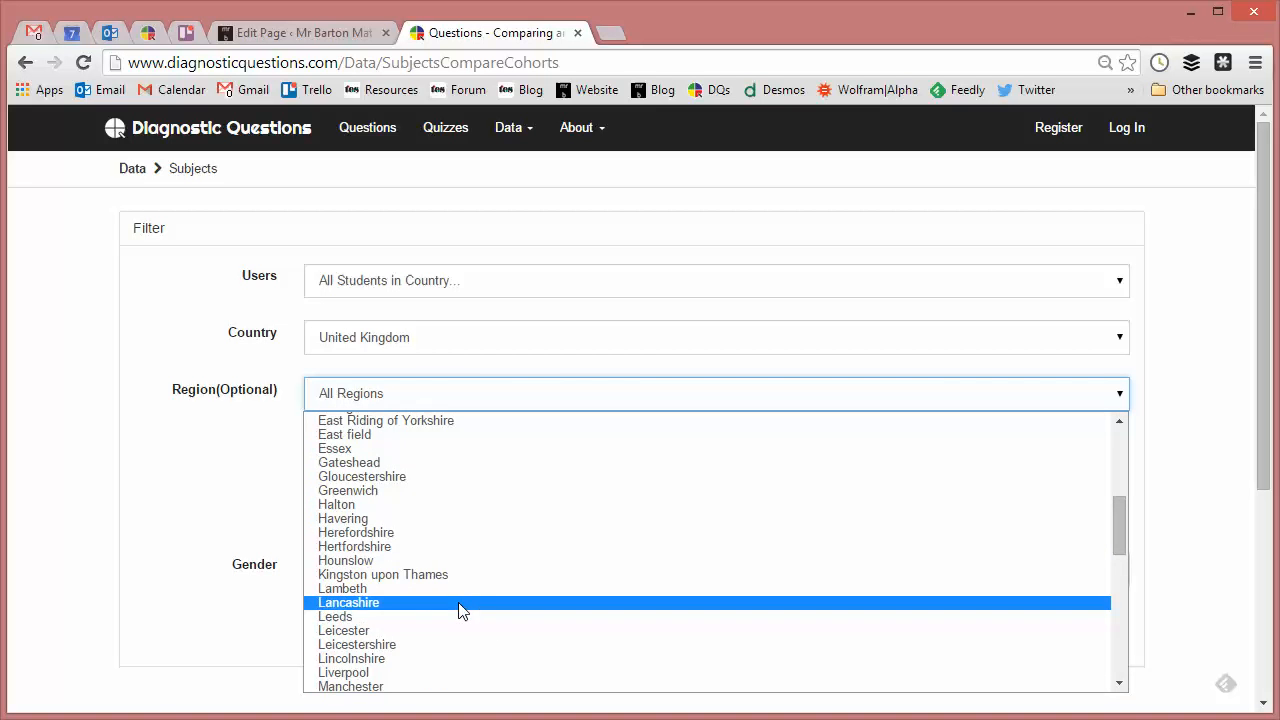
pyautogui.click(348, 602)
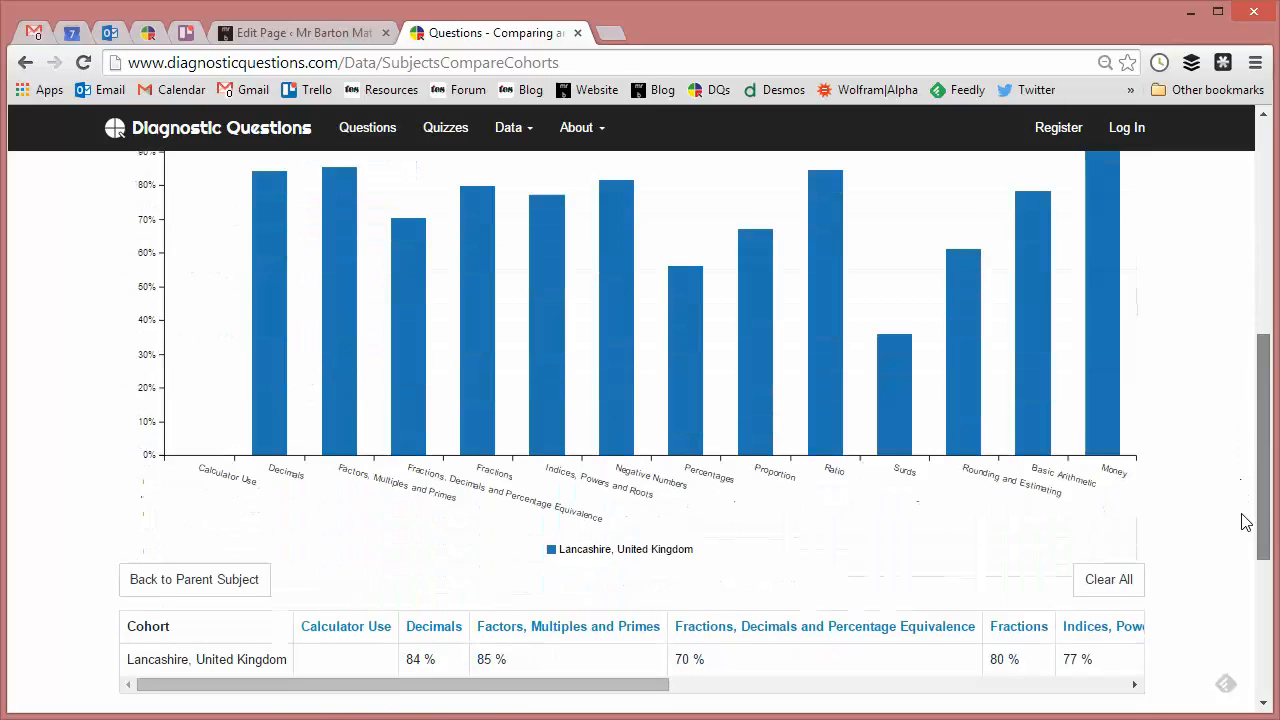
# Step: Return to the main Maths strands and add a Leeds region cohort beside Lancashire
pyautogui.scroll(-3)
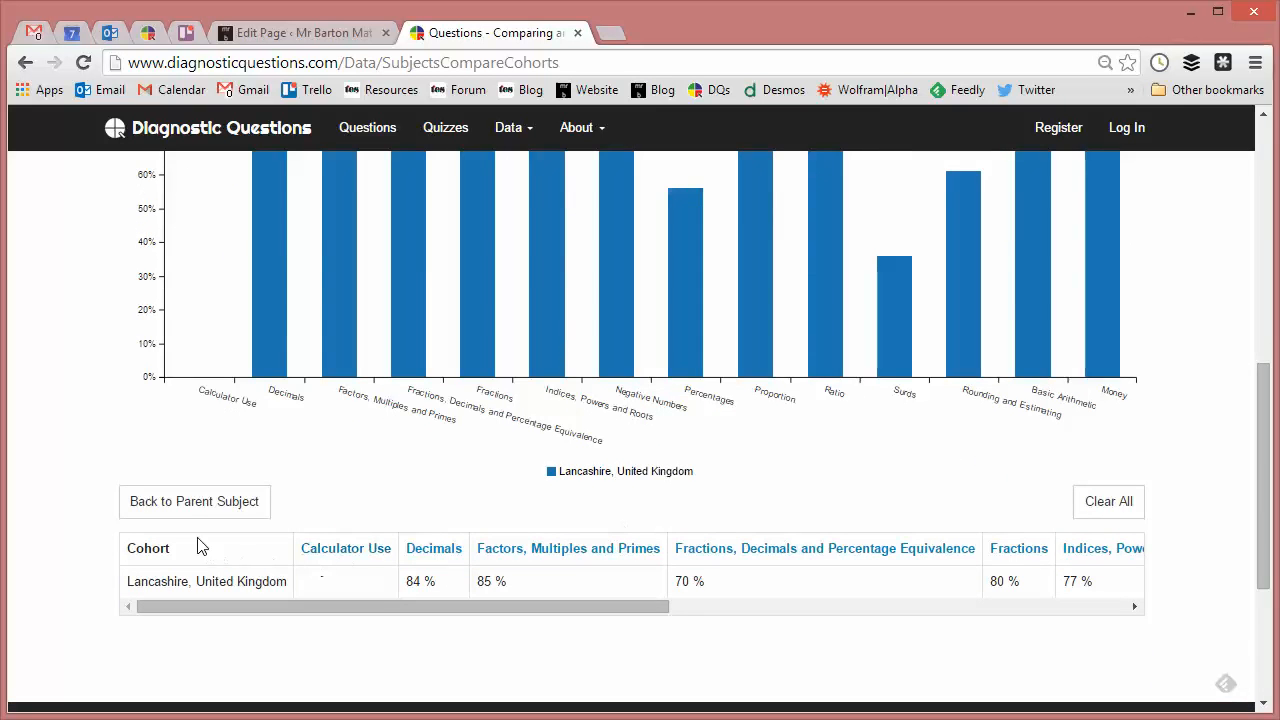
pyautogui.moveTo(194, 500)
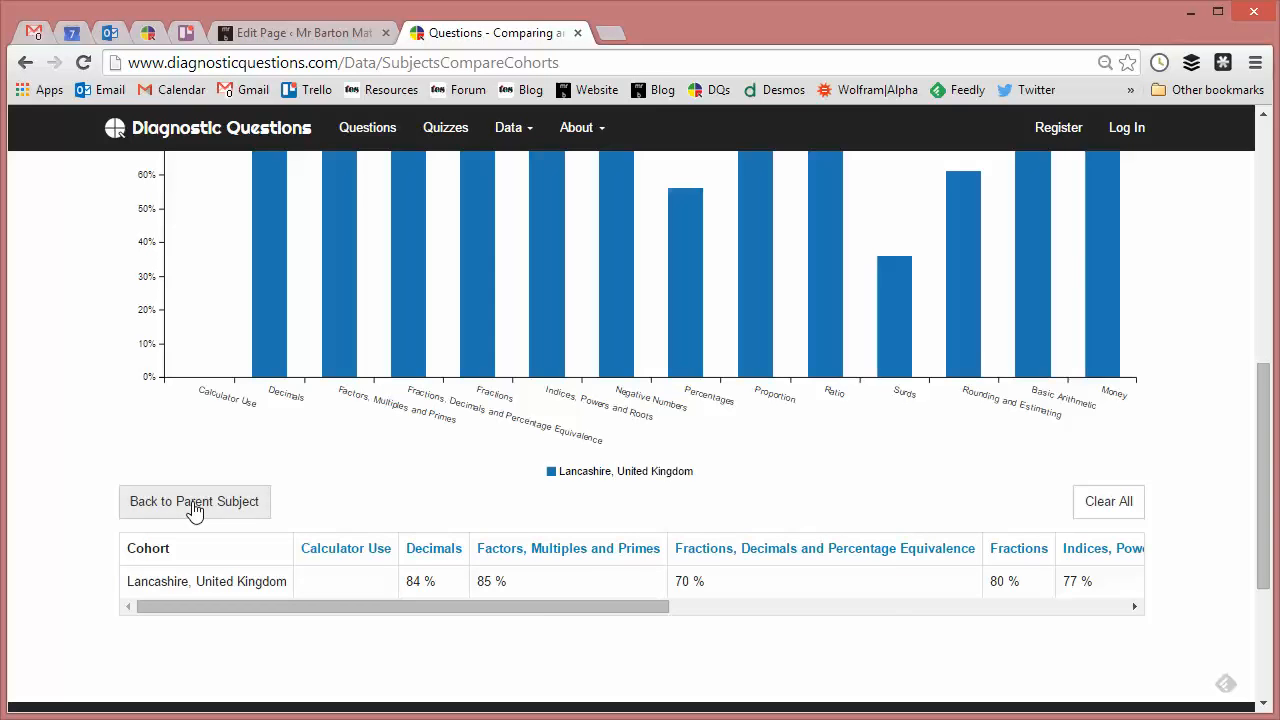
pyautogui.click(194, 500)
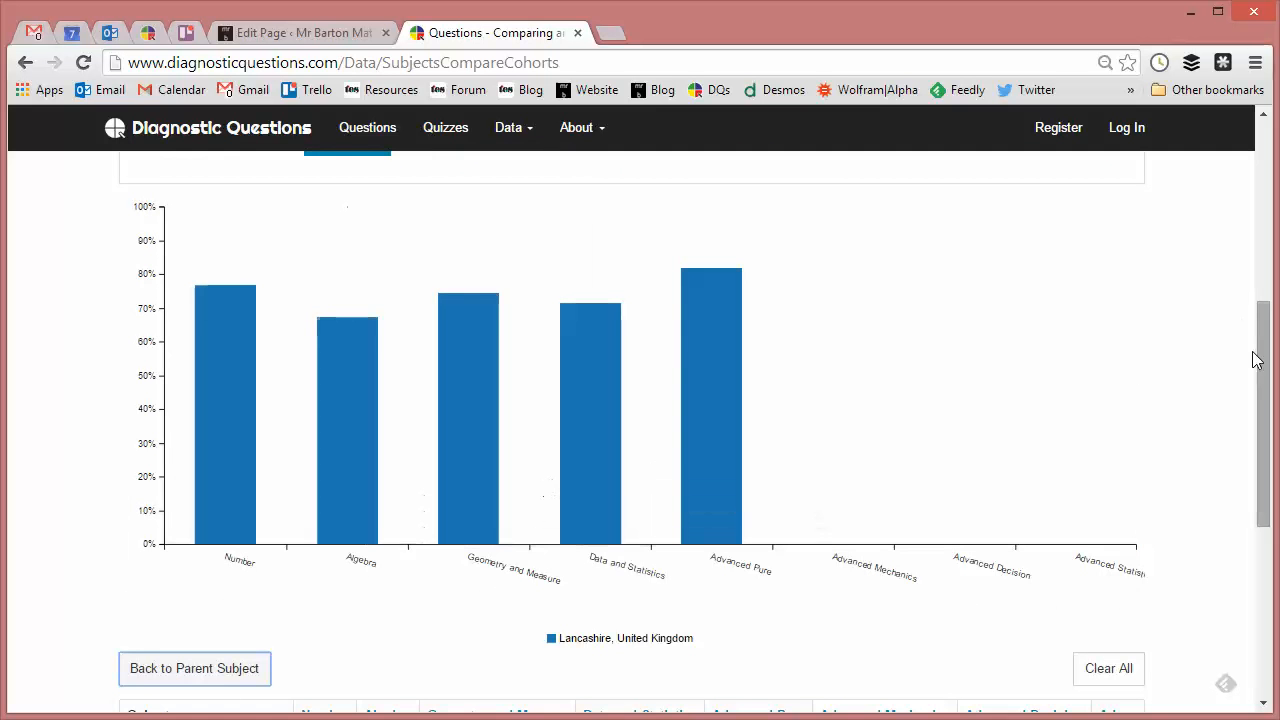
pyautogui.scroll(3)
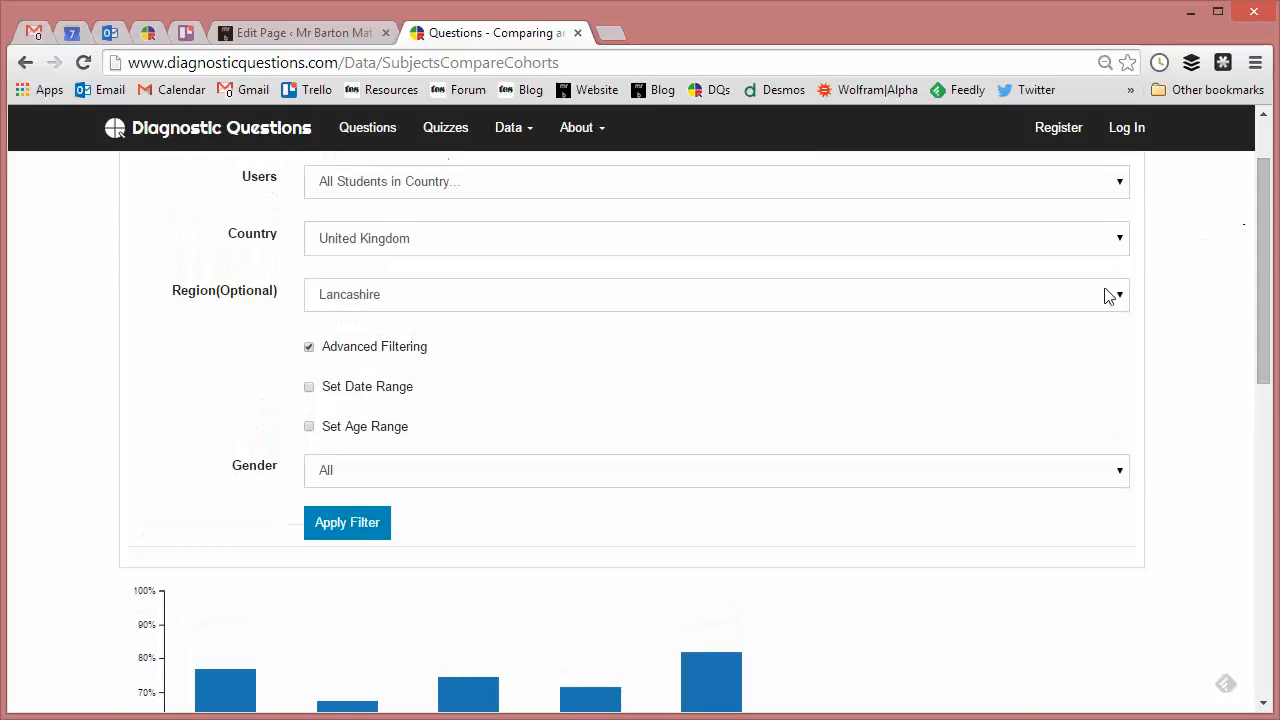
pyautogui.click(716, 294)
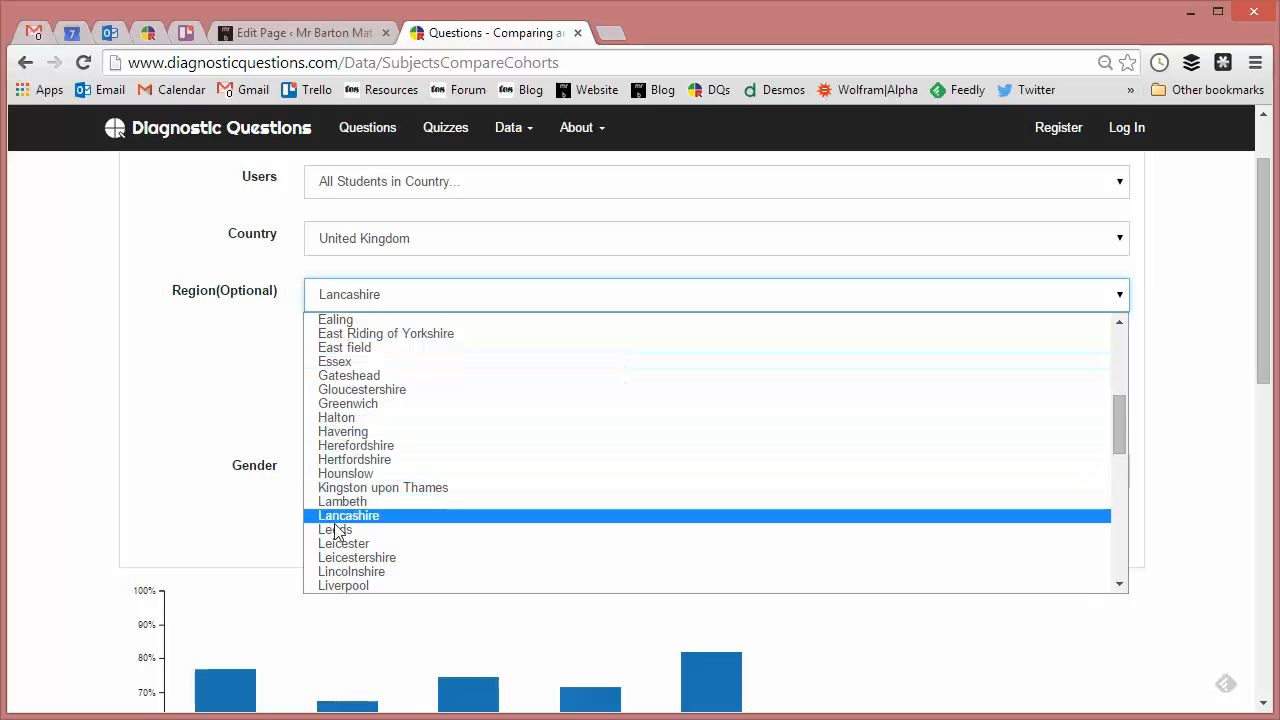
pyautogui.click(336, 528)
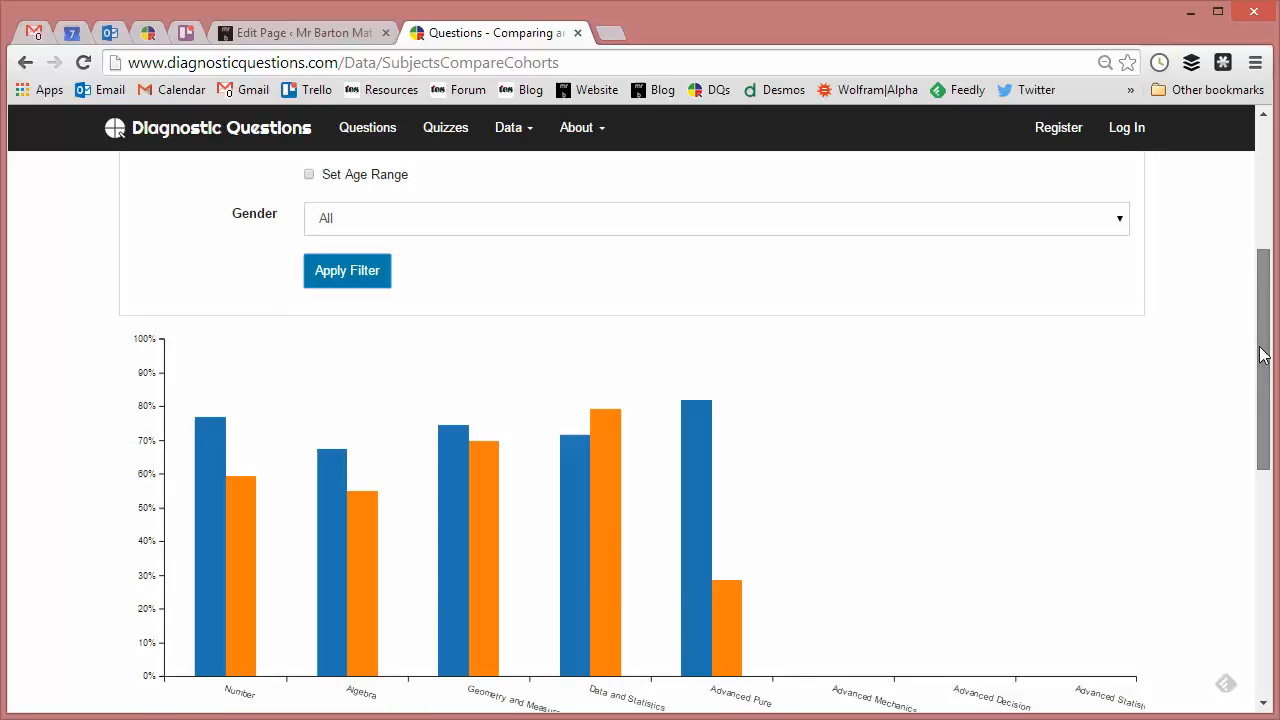
pyautogui.scroll(-3)
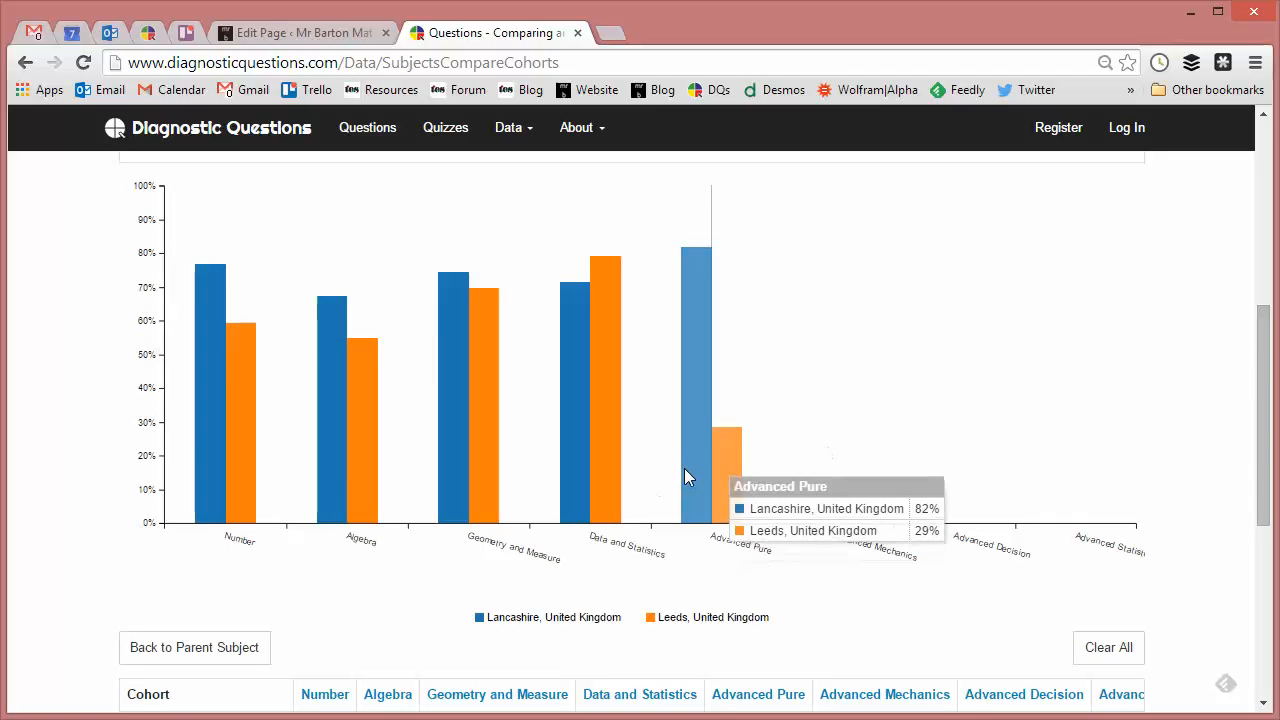
pyautogui.moveTo(1270, 398)
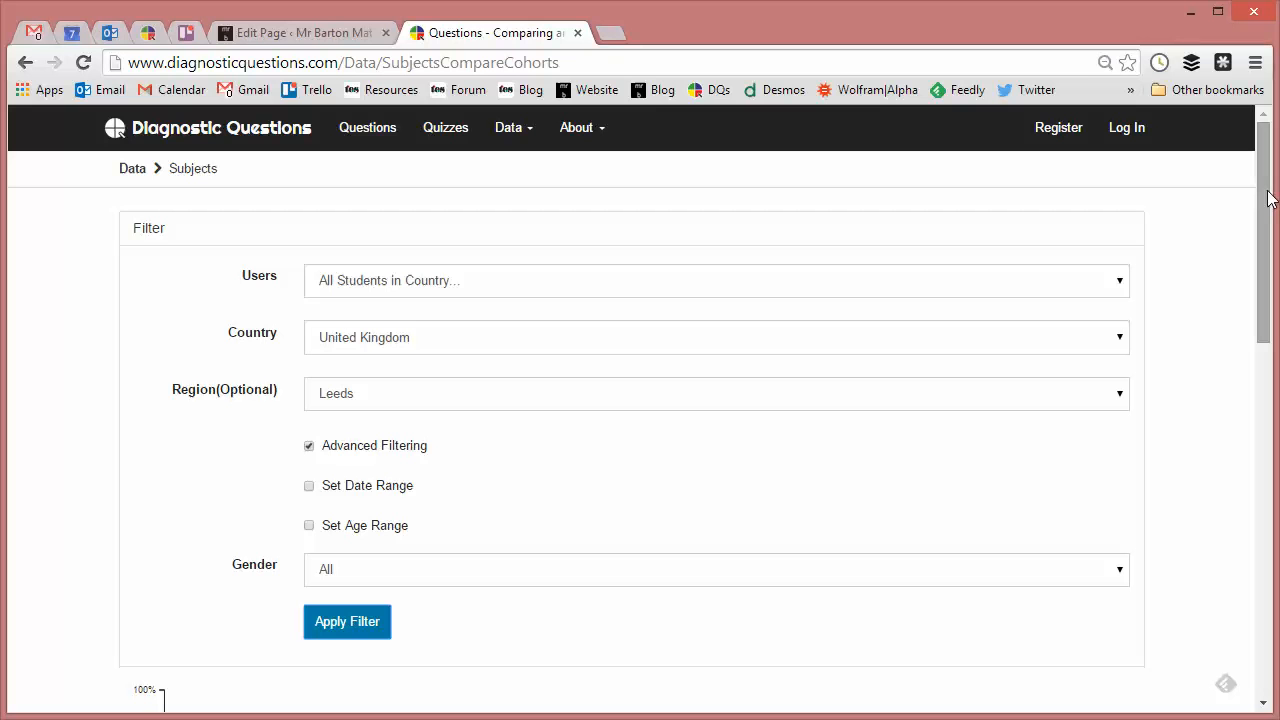
pyautogui.moveTo(640, 168)
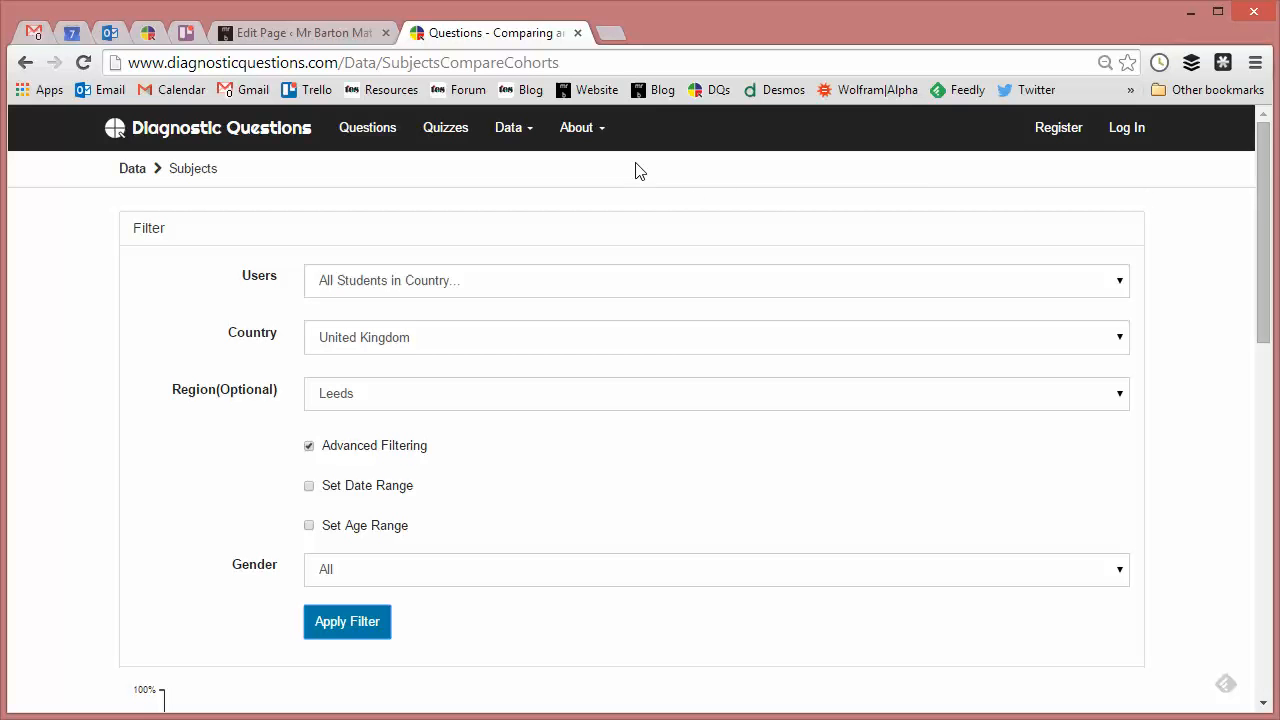
# Step: Expand the About menu to show the site's information links including How To Videos
pyautogui.click(578, 128)
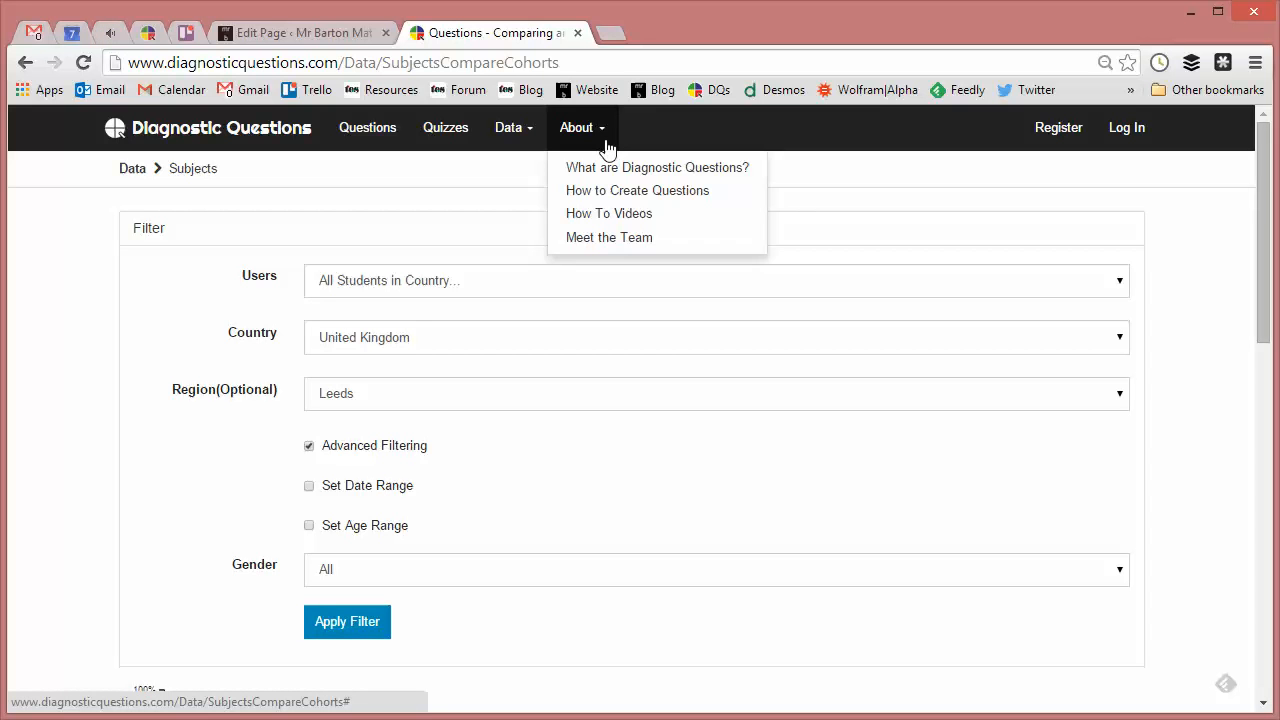
pyautogui.moveTo(608, 212)
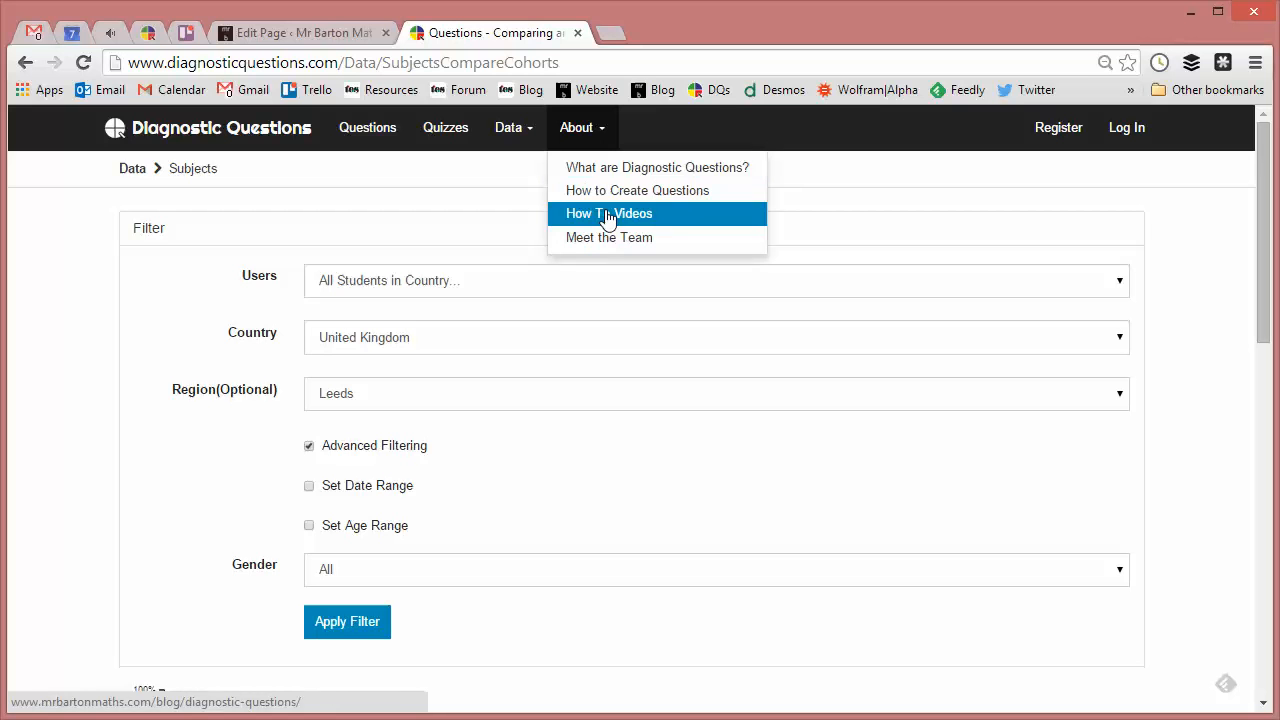